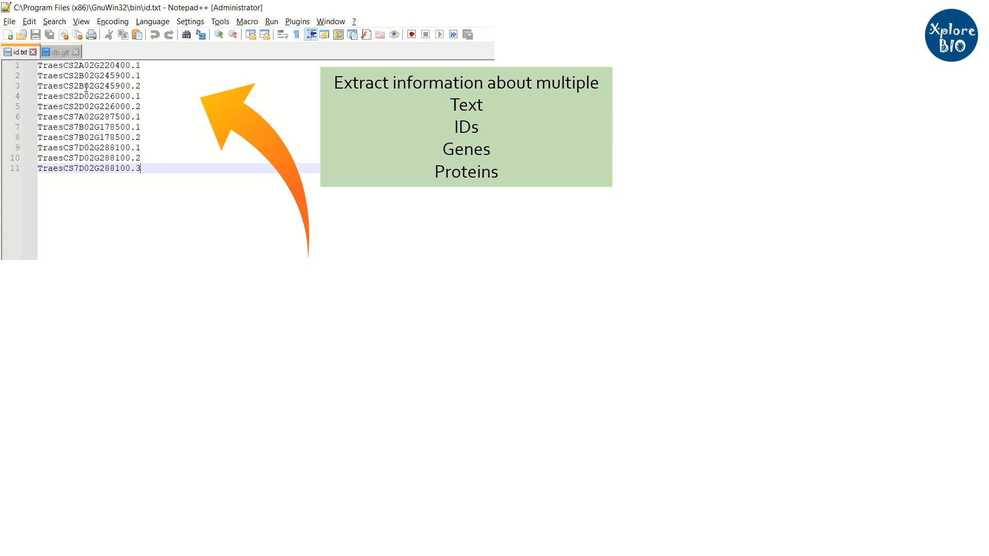
- Download the Grep complete-package installer grep-2.5.4-setup.exe from the GnuWin32 Grep page
click(59, 52)
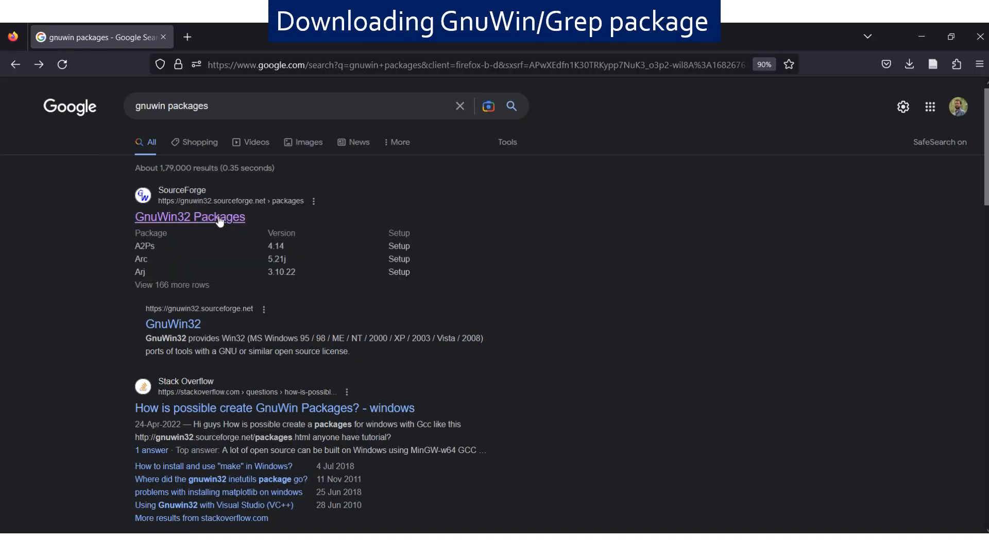
click(189, 217)
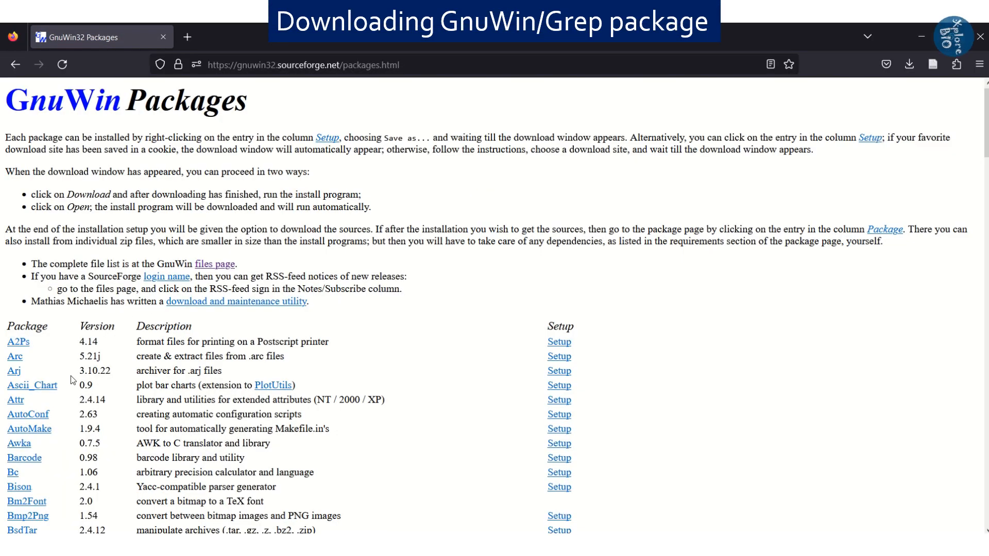
scroll(down, 3)
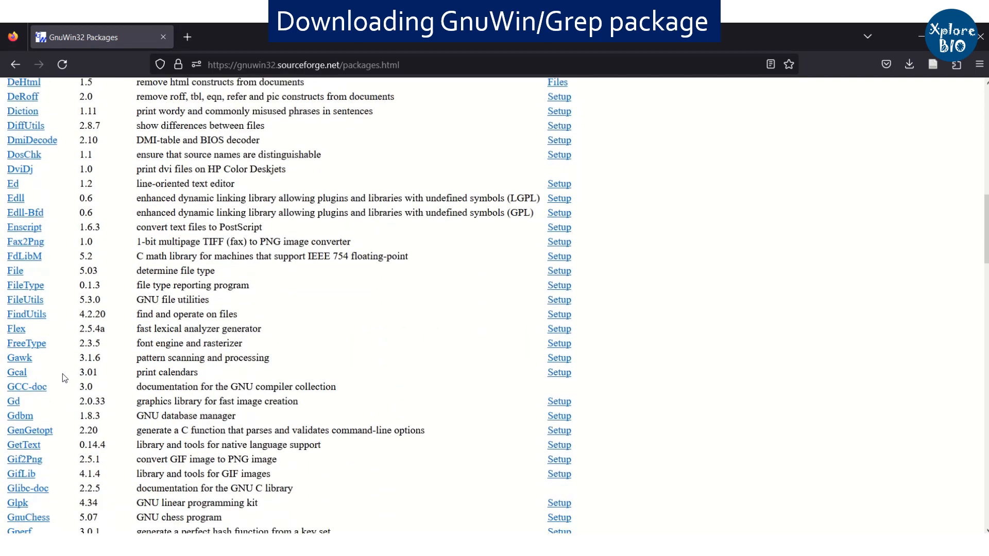
scroll(down, 3)
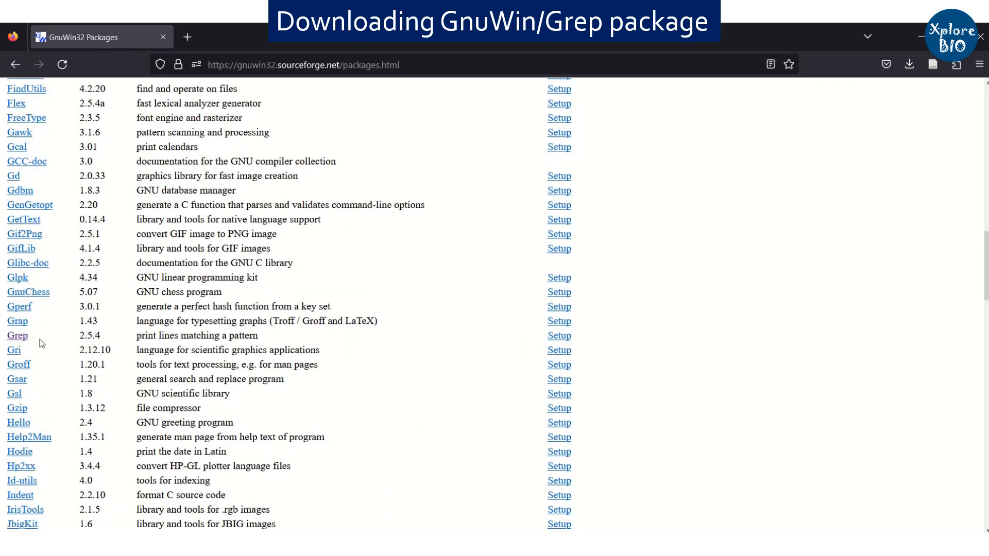
click(17, 335)
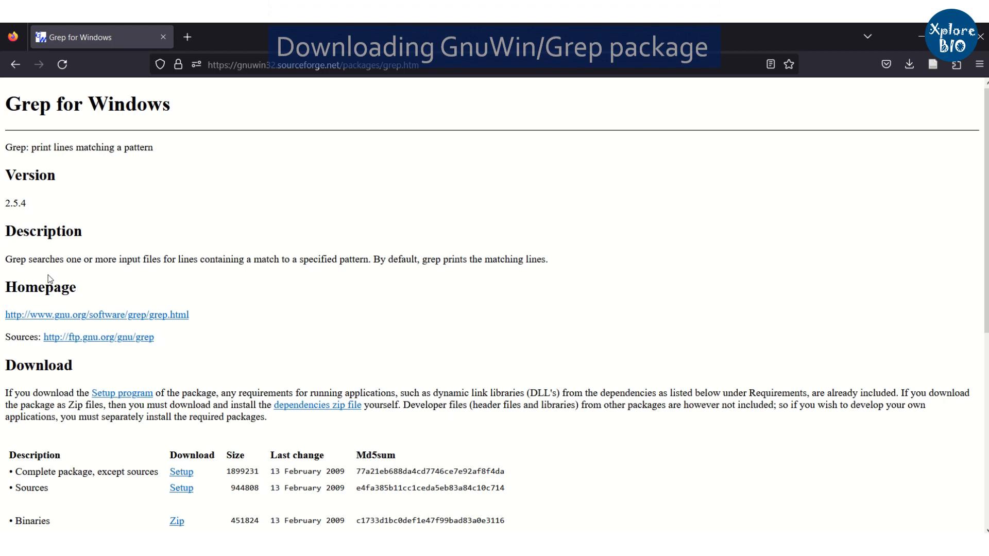
scroll(down, 3)
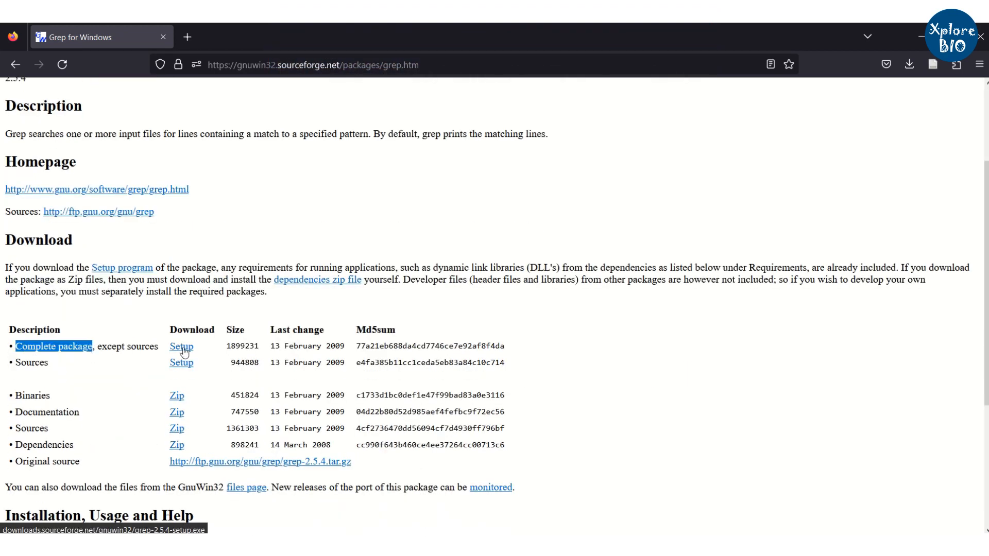
click(181, 347)
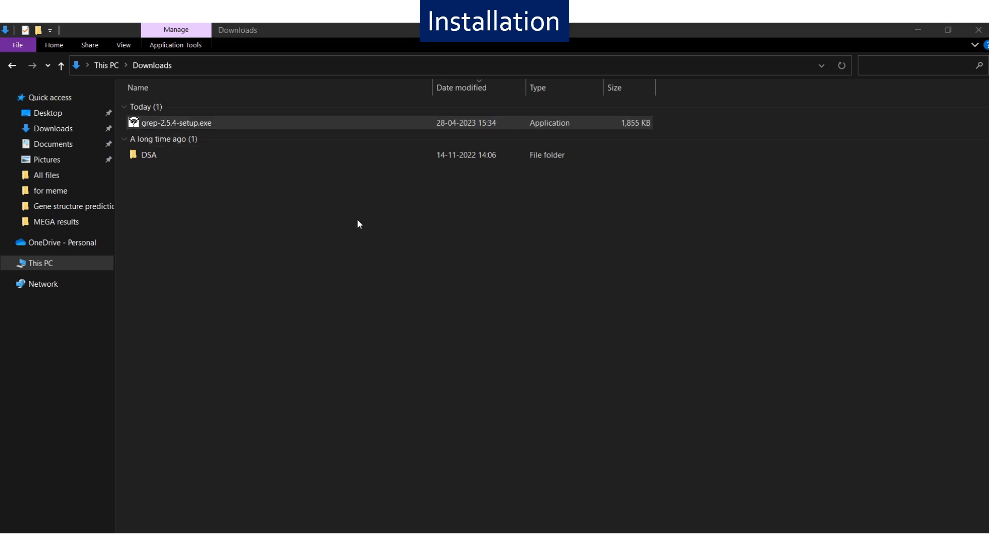
- Run grep-2.5.4-setup.exe with the default GnuWin32 folder, Binaries and Documentation, and default tasks
double_click(177, 123)
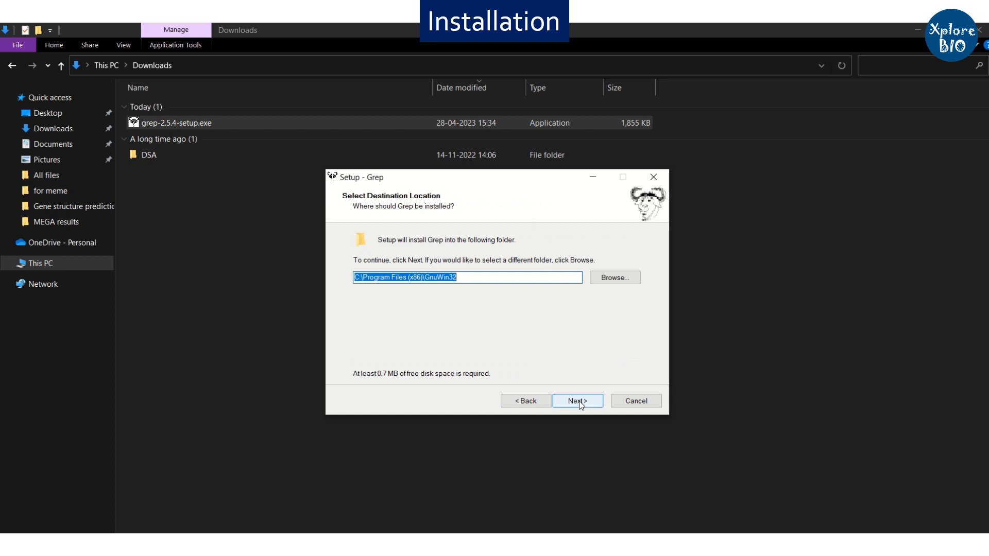
click(576, 400)
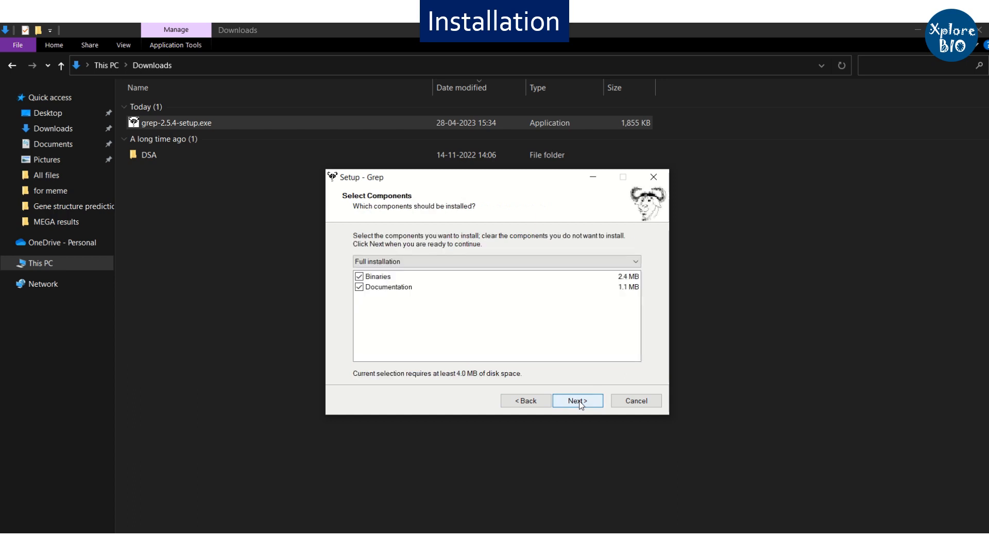
click(576, 401)
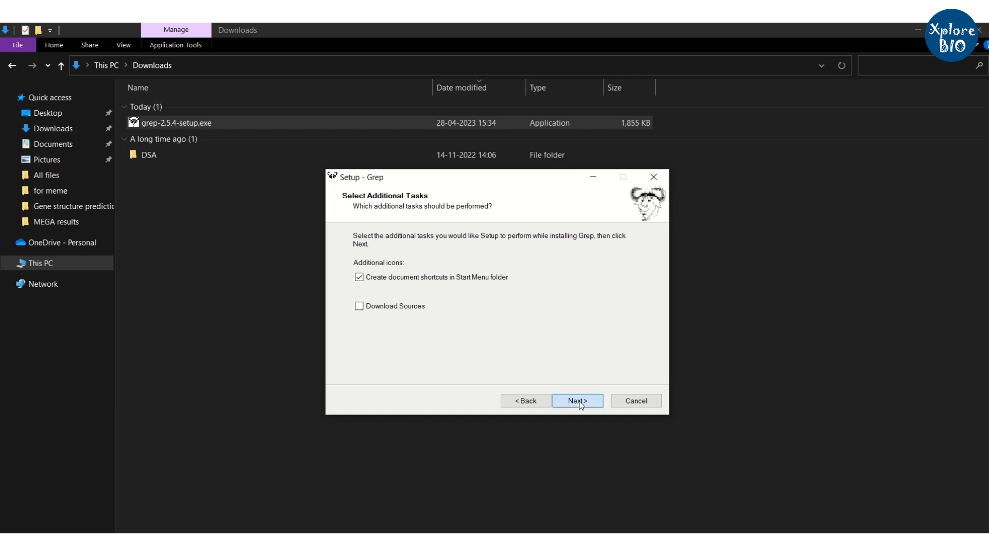
click(576, 400)
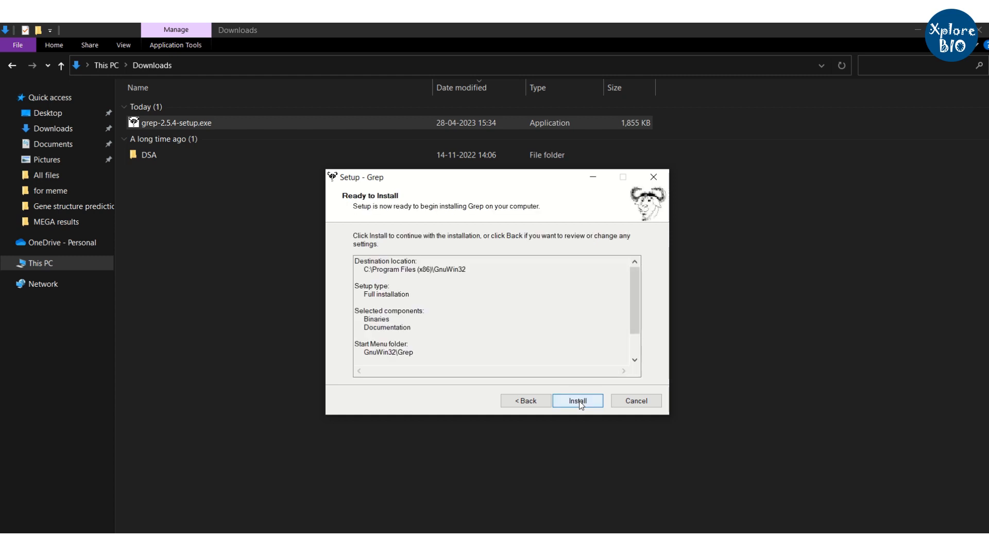
click(576, 400)
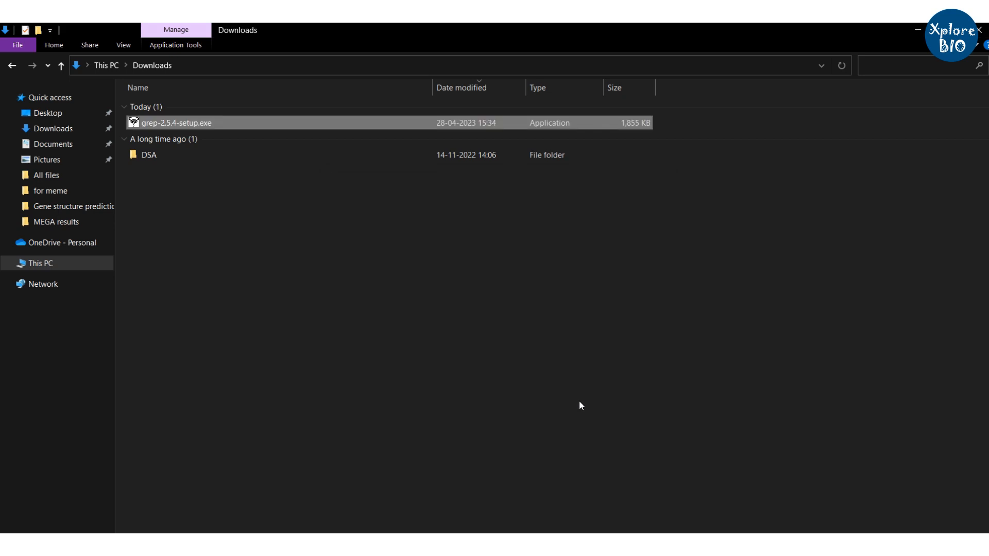
click(40, 264)
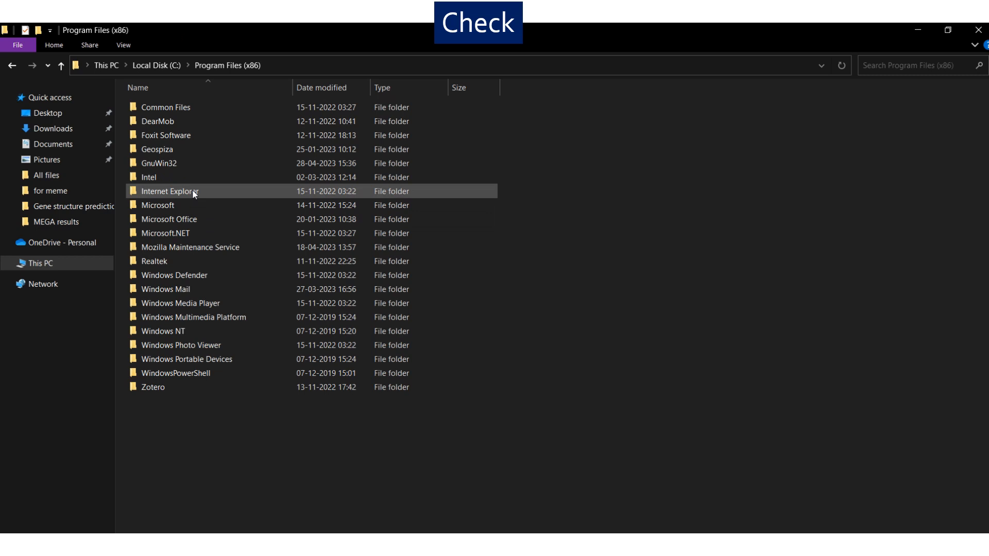
- Browse into GnuWin32 > bin to see grep.exe, egrep.exe, fgrep.exe and DLLs
double_click(160, 162)
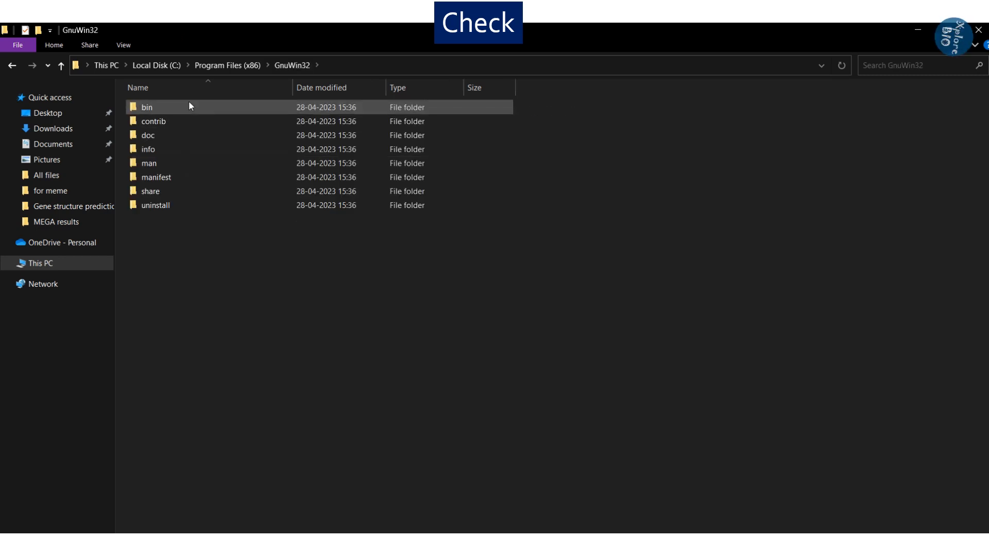
double_click(147, 107)
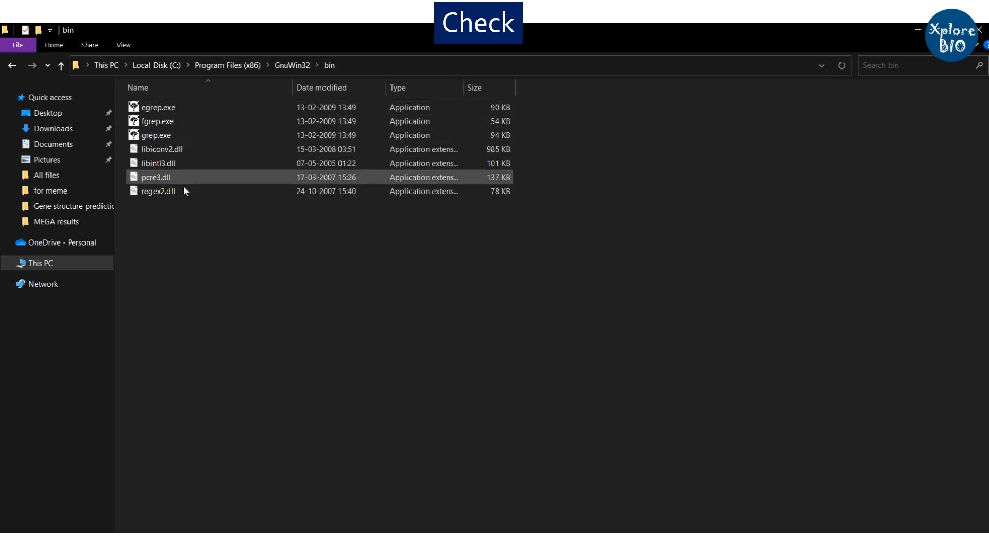
click(196, 219)
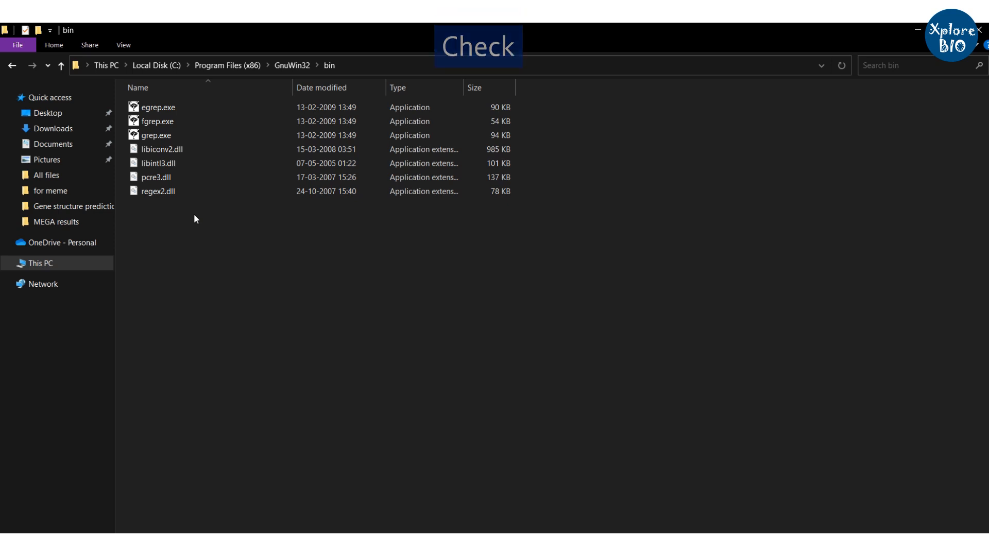
- Launch Command Prompt as administrator from the Start menu
click(11, 546)
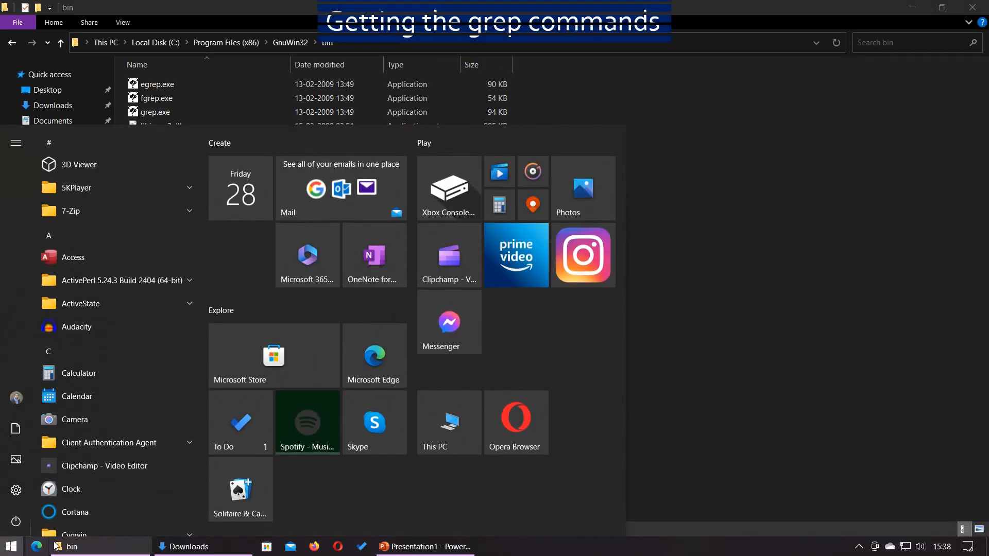
text(cm)
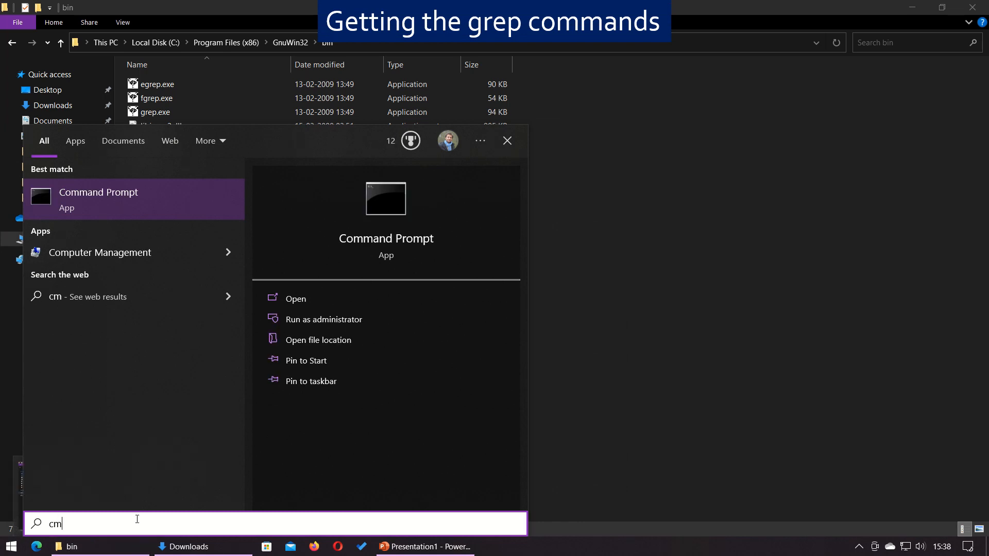
click(323, 319)
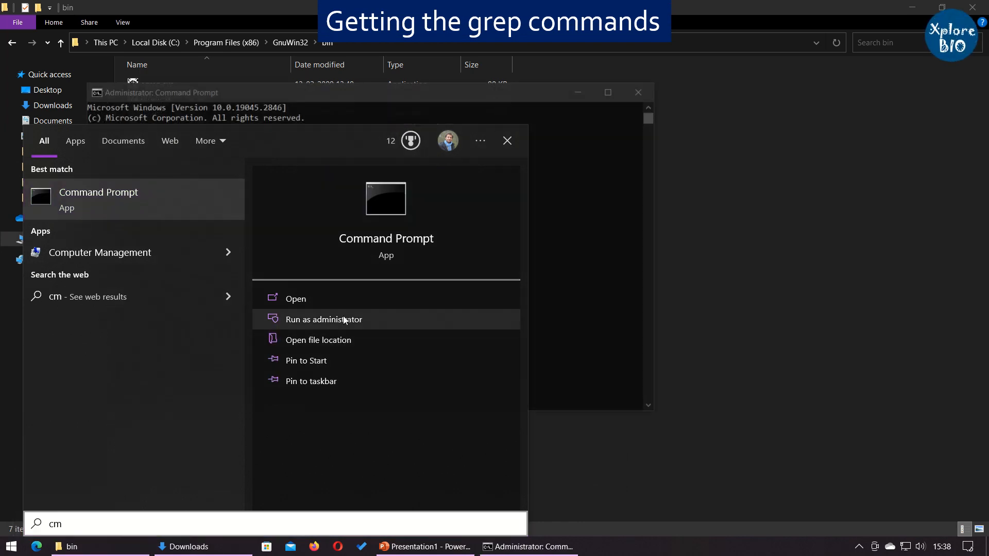
click(324, 319)
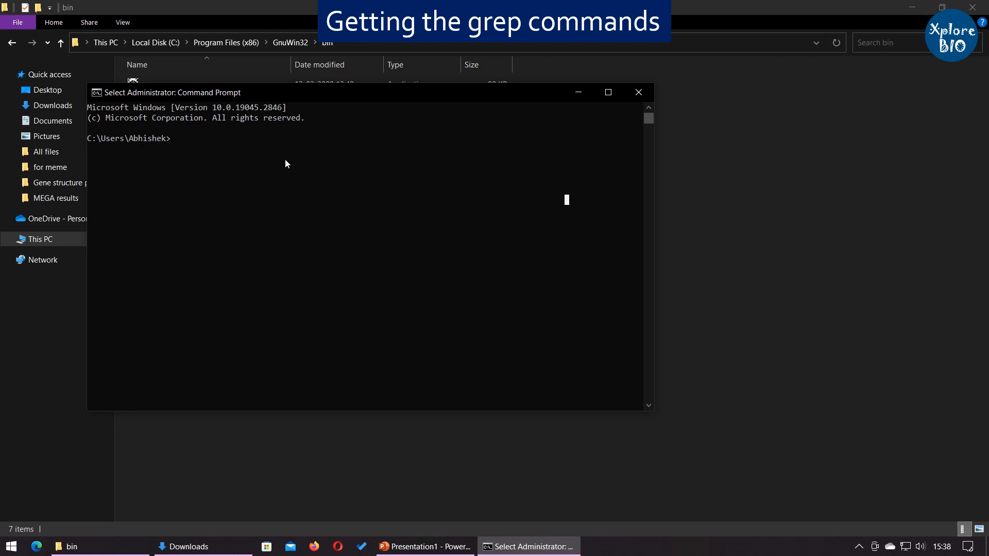
- Change to C:\Program Files (x86)\GnuWin32\bin and print grep's help with grep --h
right_click(149, 42)
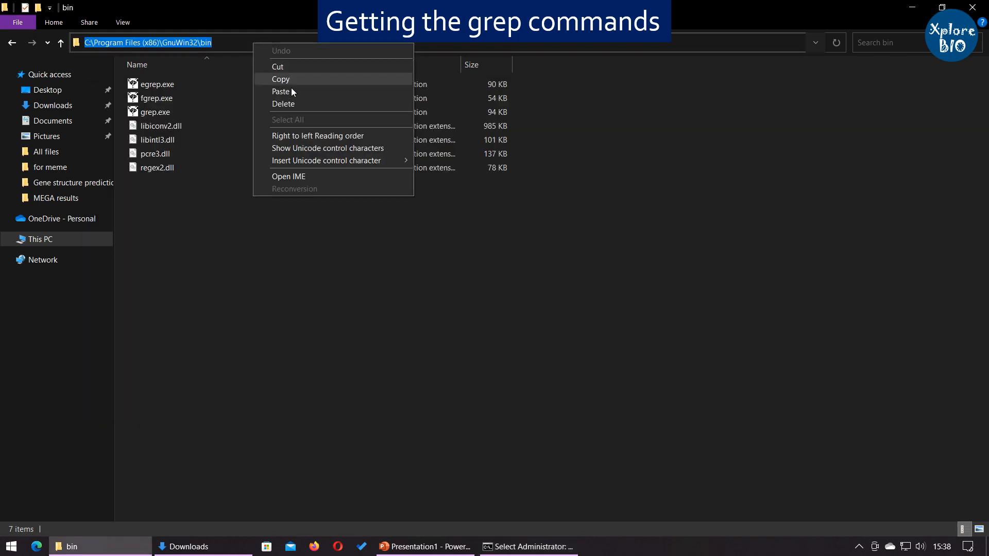
click(529, 546)
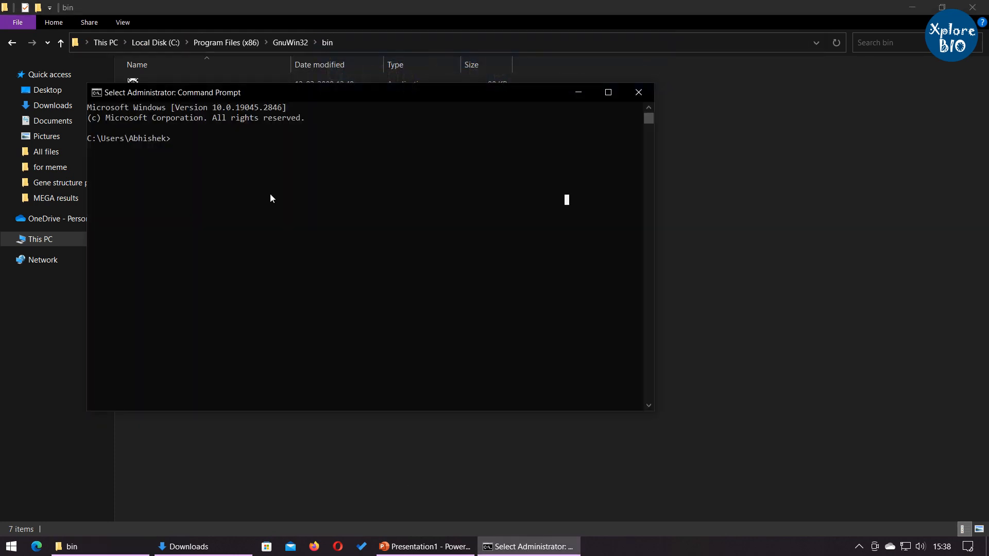
text(cd)
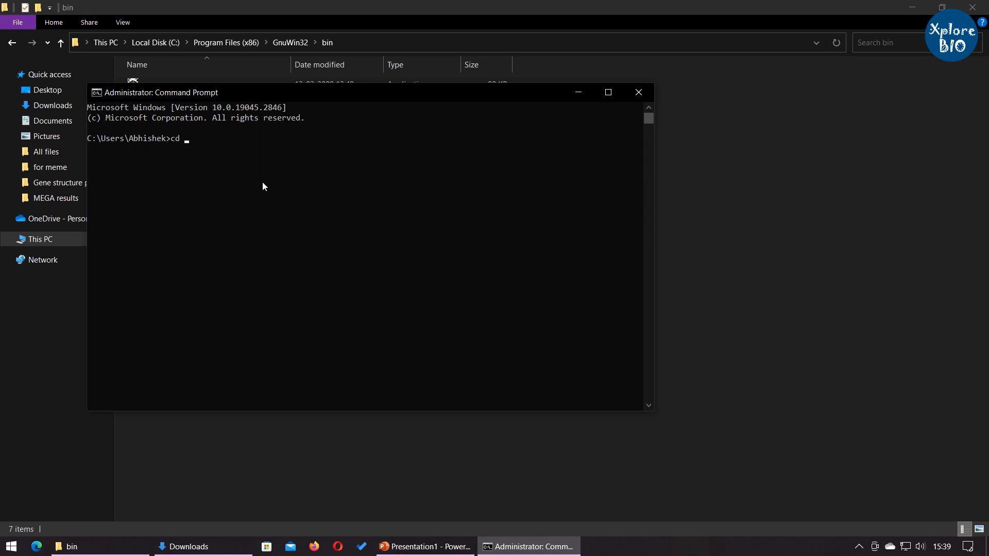
text(C:\Program Files (x86)\GnuWin32\bin)
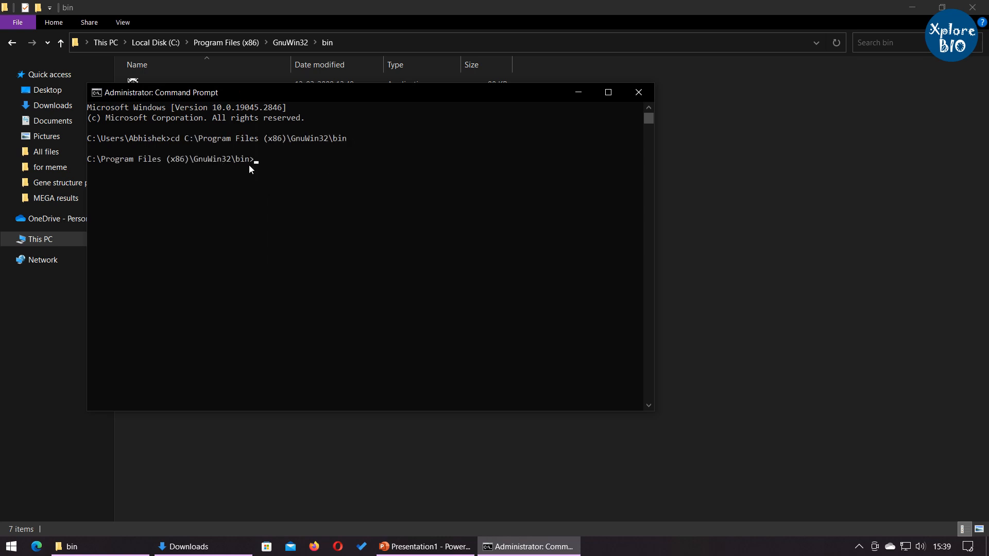
text(grep)
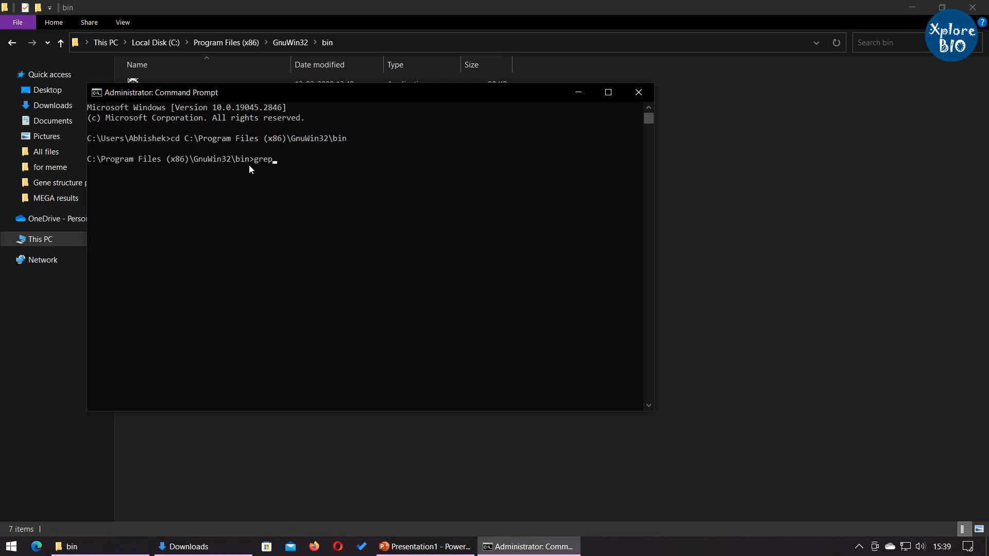
text(--h)
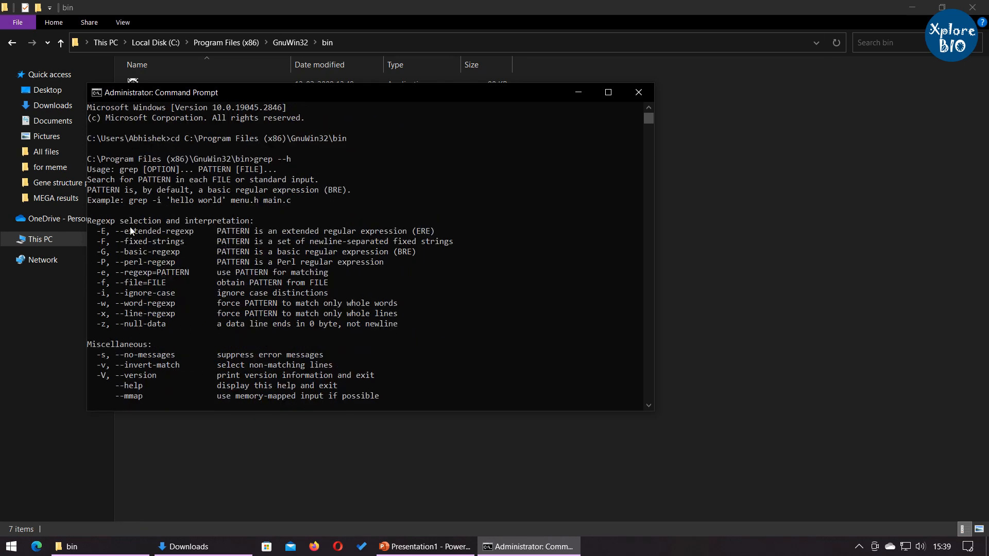
mouse_move(239, 207)
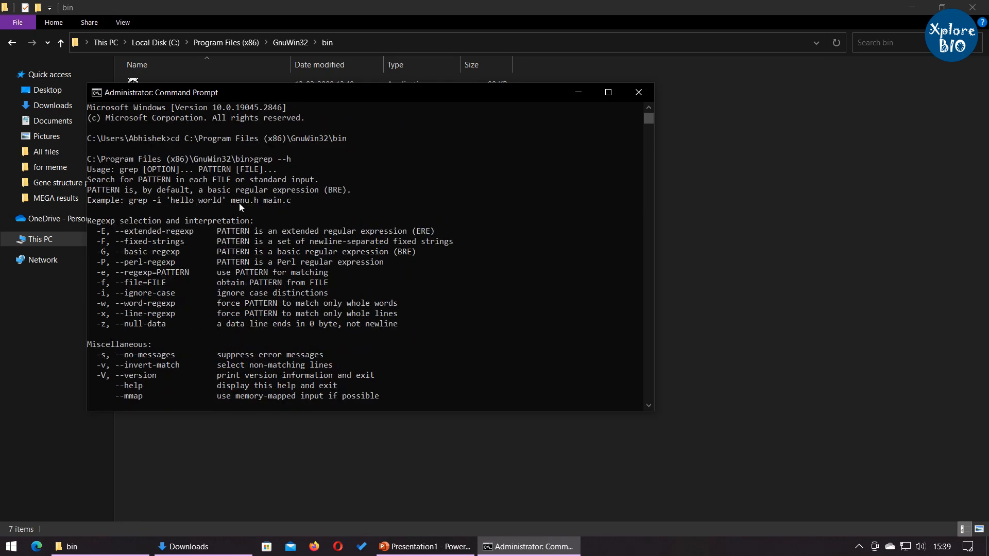
mouse_move(438, 6)
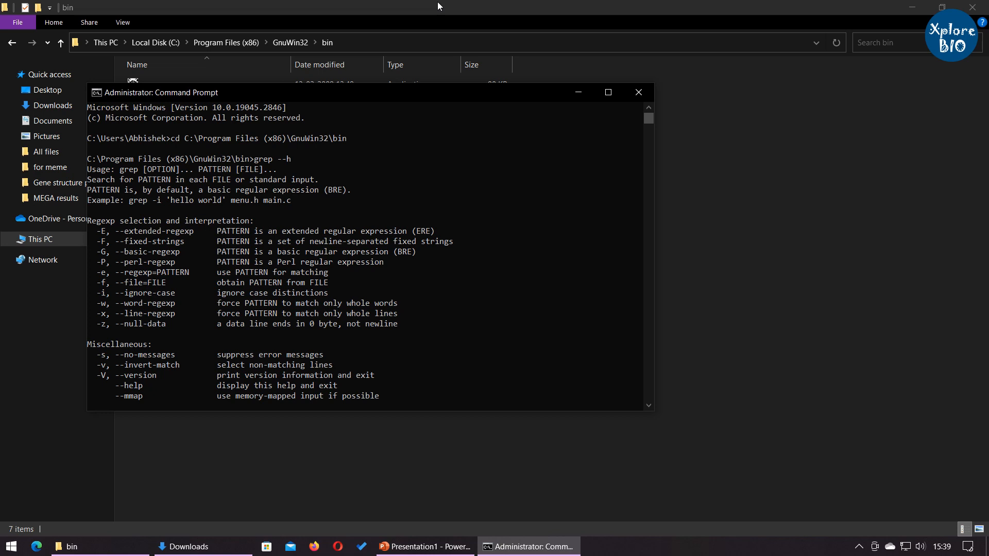
- Open id.txt, the list of transcript IDs, in Notepad++
click(637, 92)
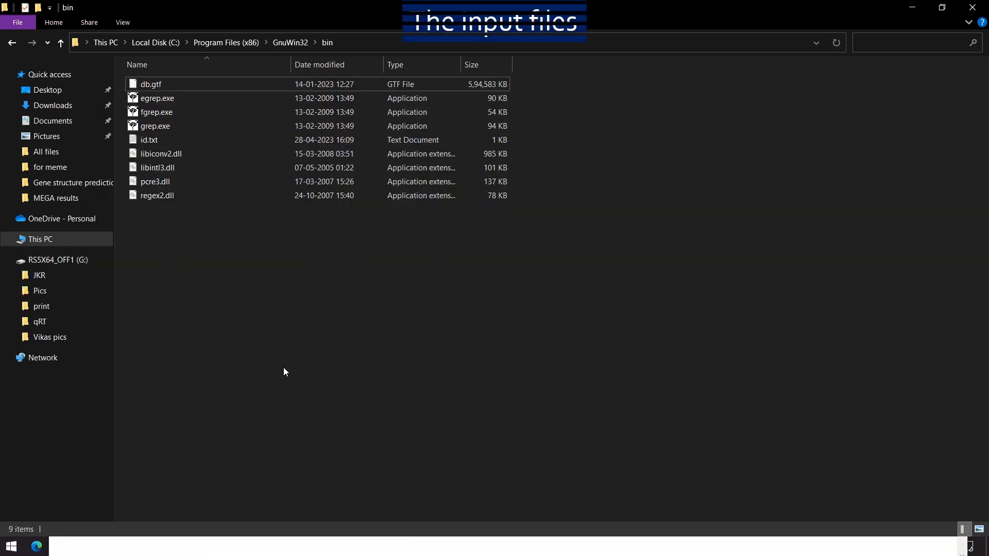
click(149, 140)
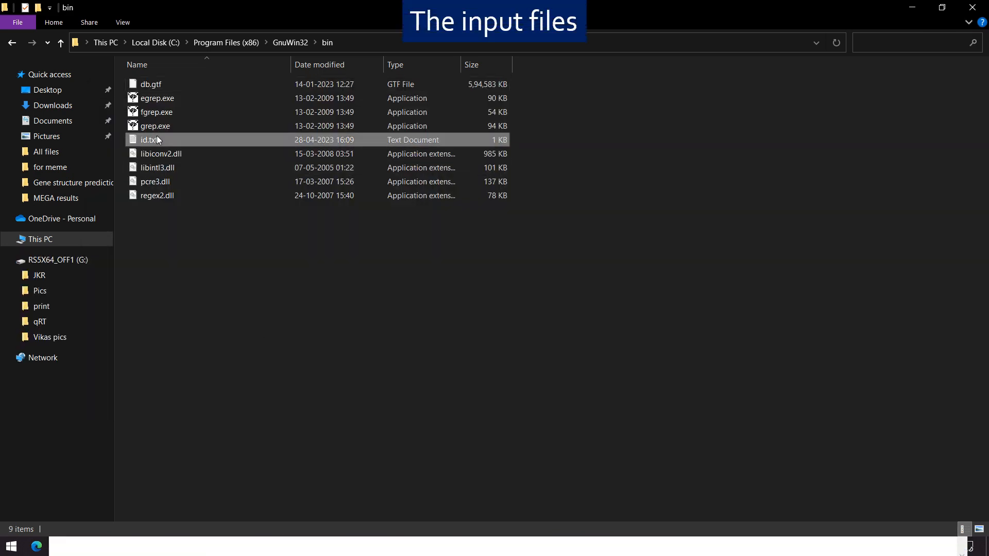
click(151, 84)
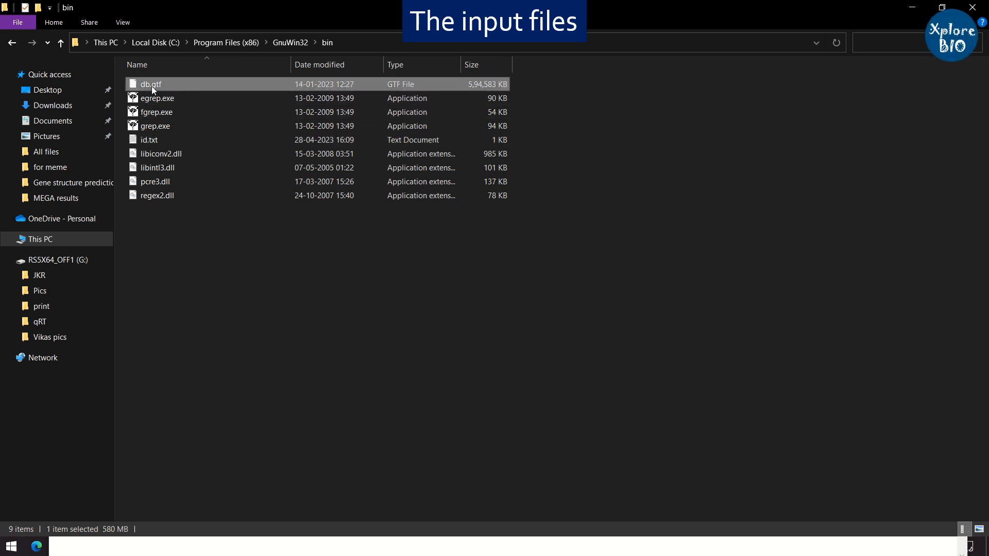
right_click(148, 140)
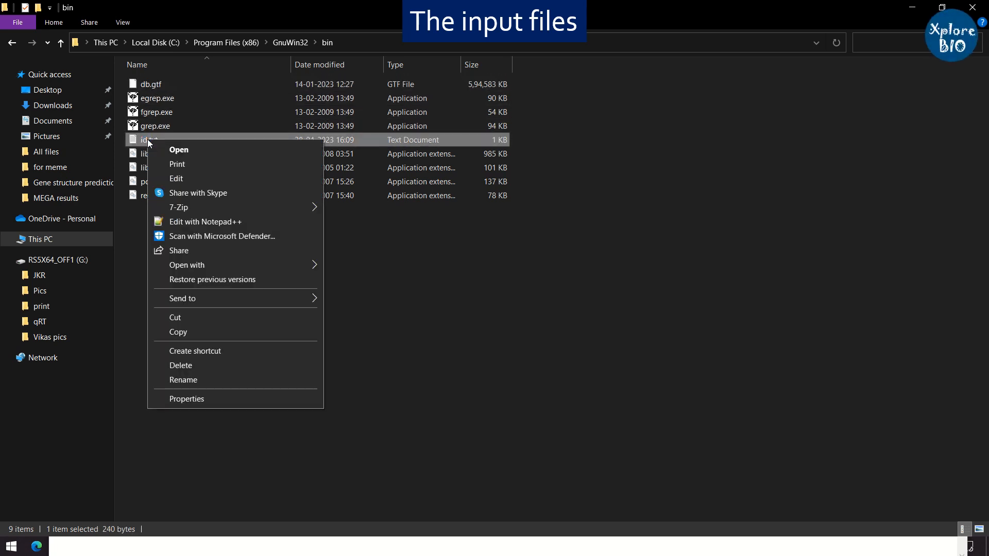
click(204, 222)
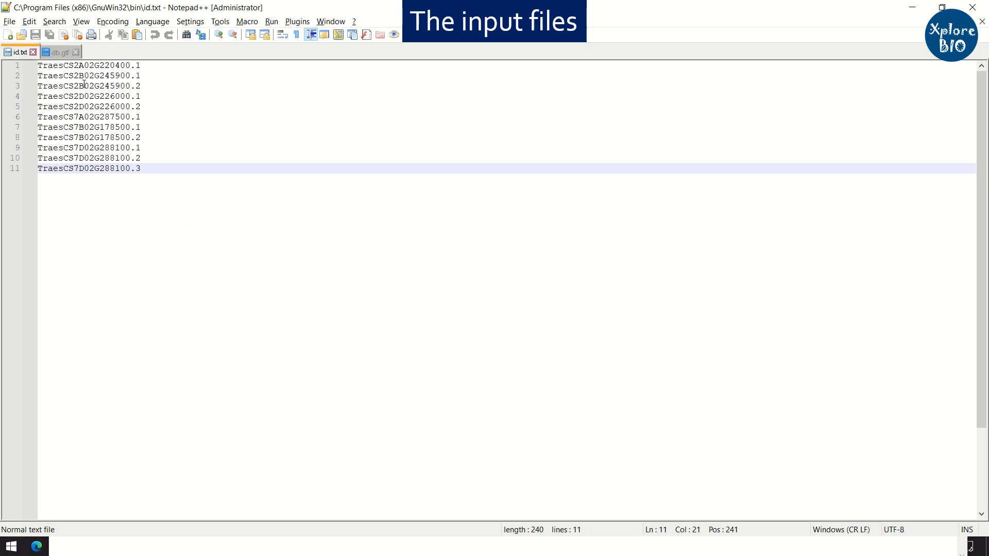
- Open the db.gtf annotation file and scroll through its contents
key(ctrl+a)
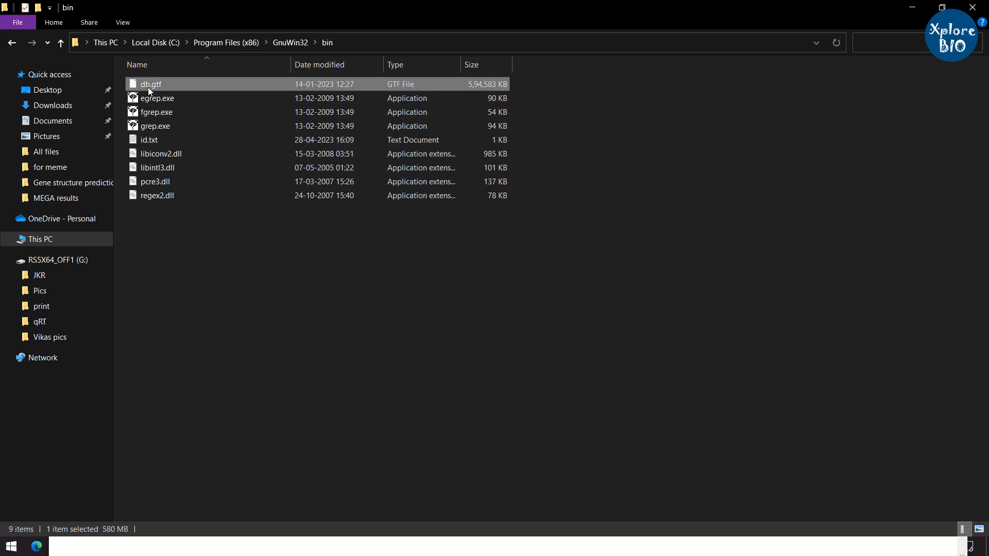
double_click(151, 84)
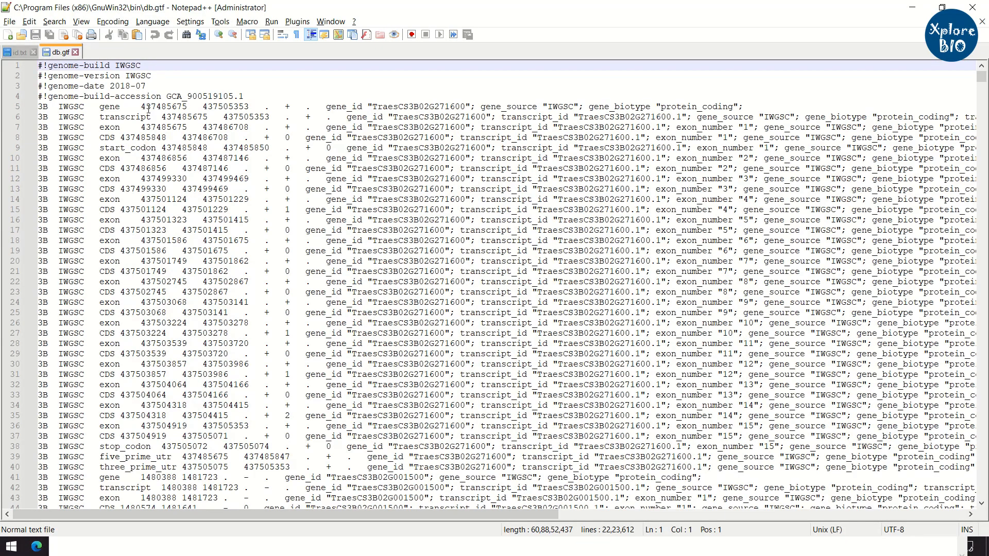
scroll(down, 3)
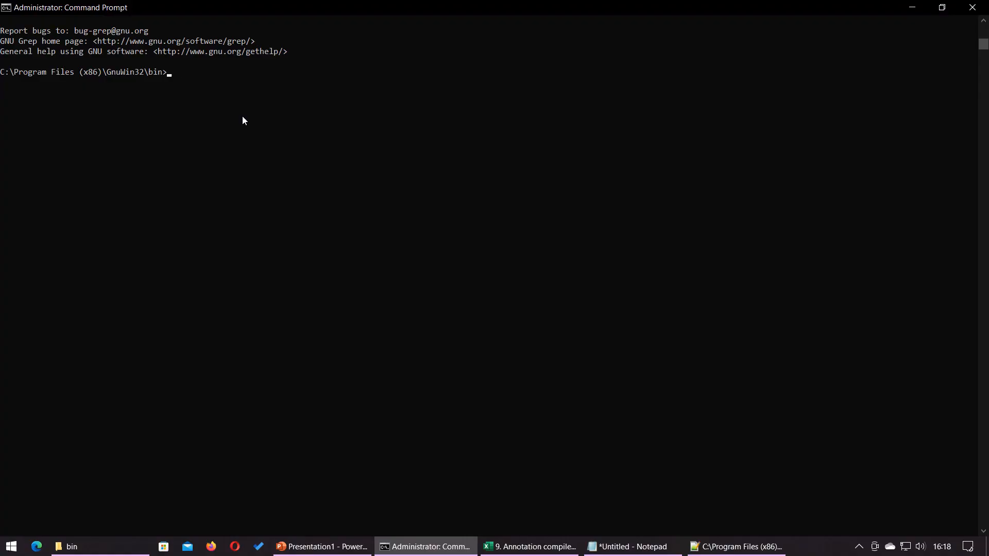
- Enter grep -f id.txt db.gtf > output.txt
text(grep -f id.txt db.gtf > output.txt)
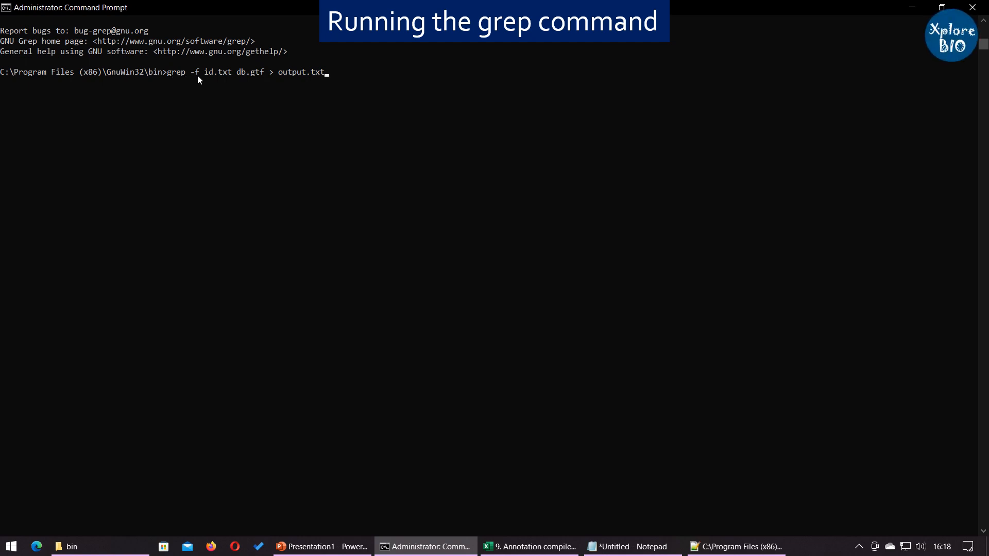
mouse_move(251, 80)
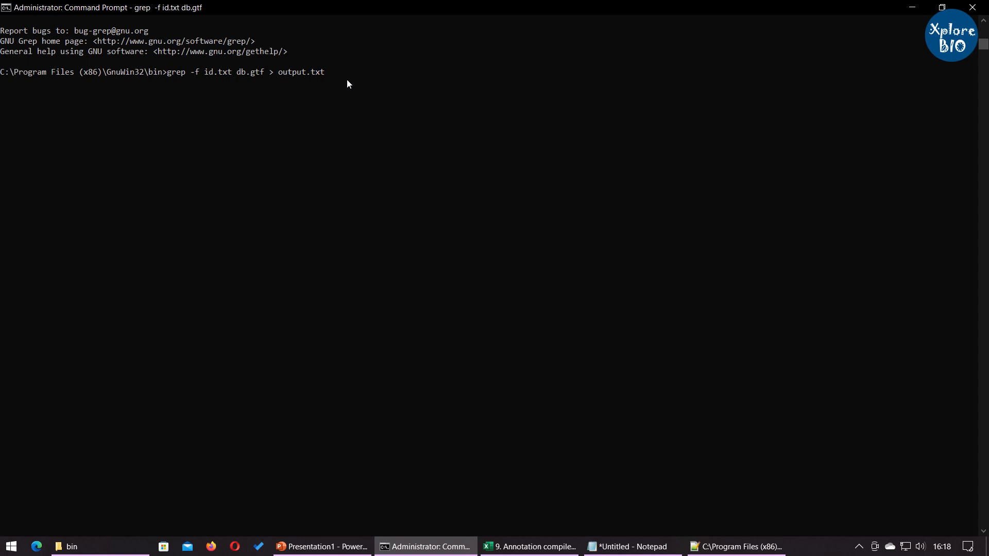
mouse_move(8, 93)
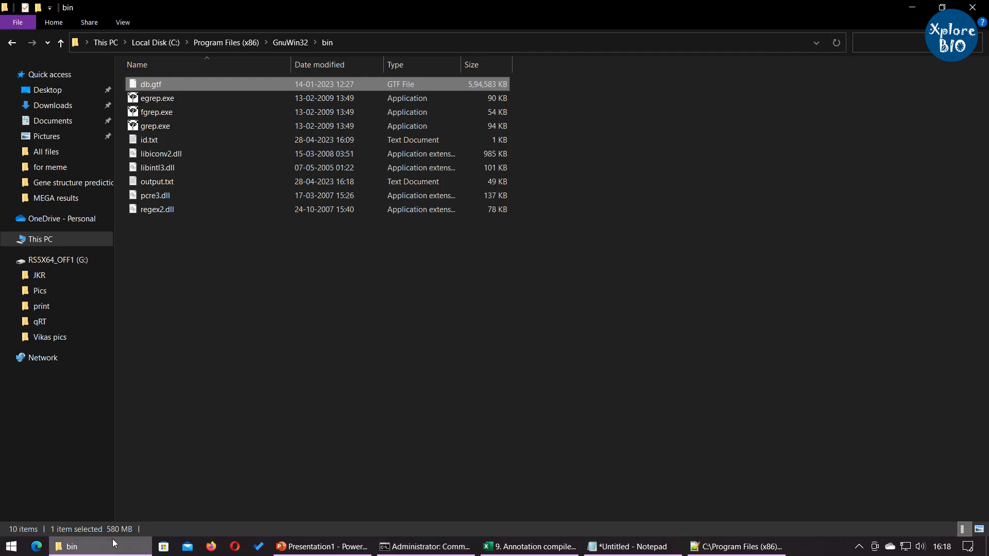
- Open output.txt from the bin folder with Edit with Notepad++
click(157, 182)
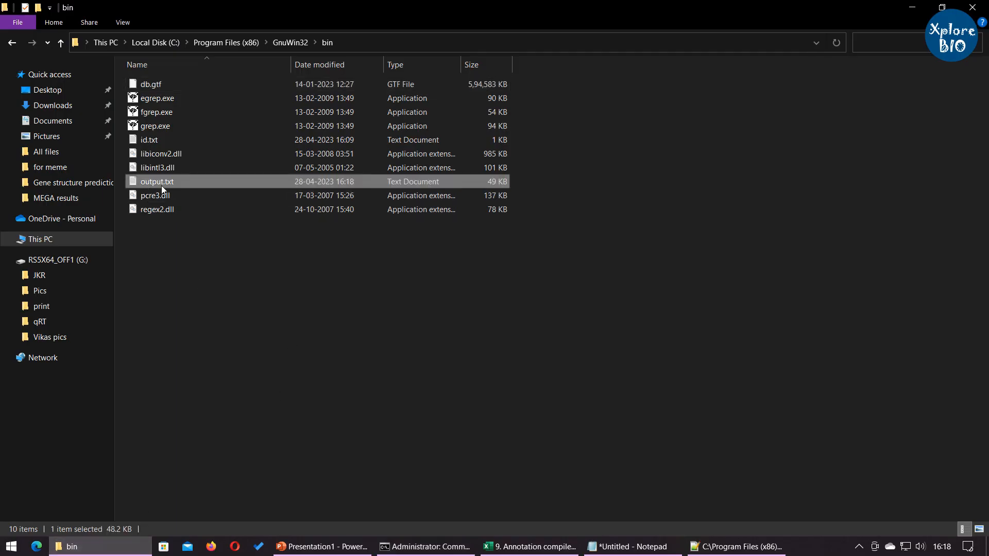
right_click(156, 182)
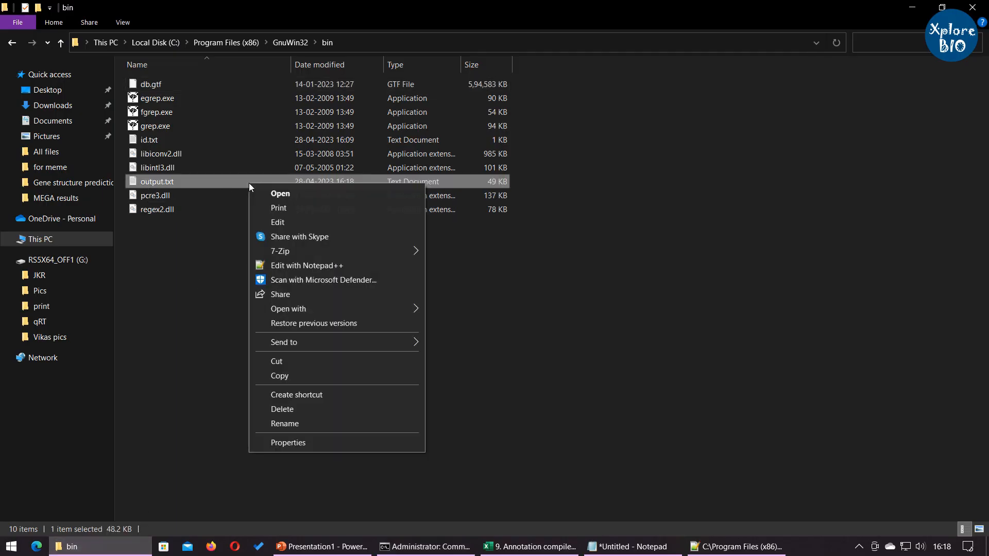
click(307, 265)
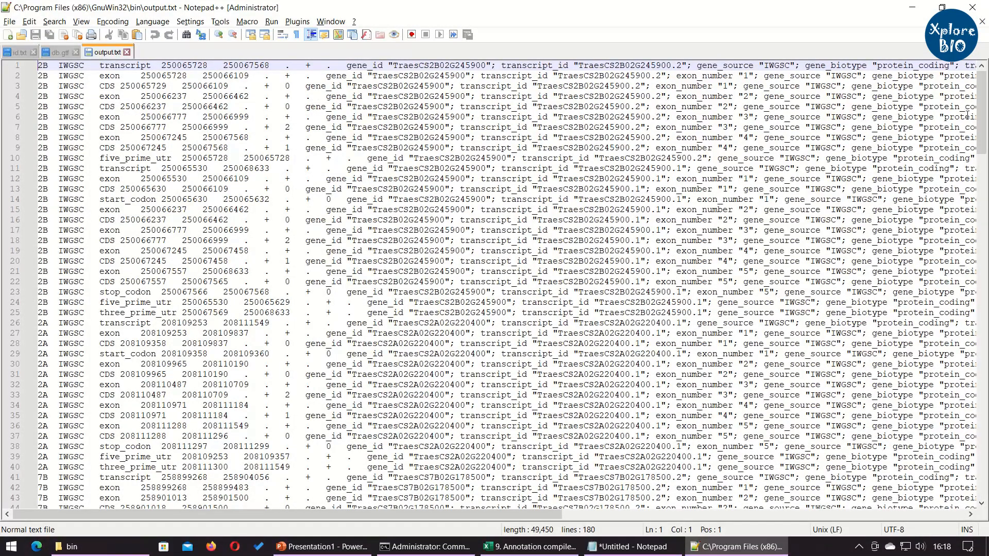
scroll(down, 3)
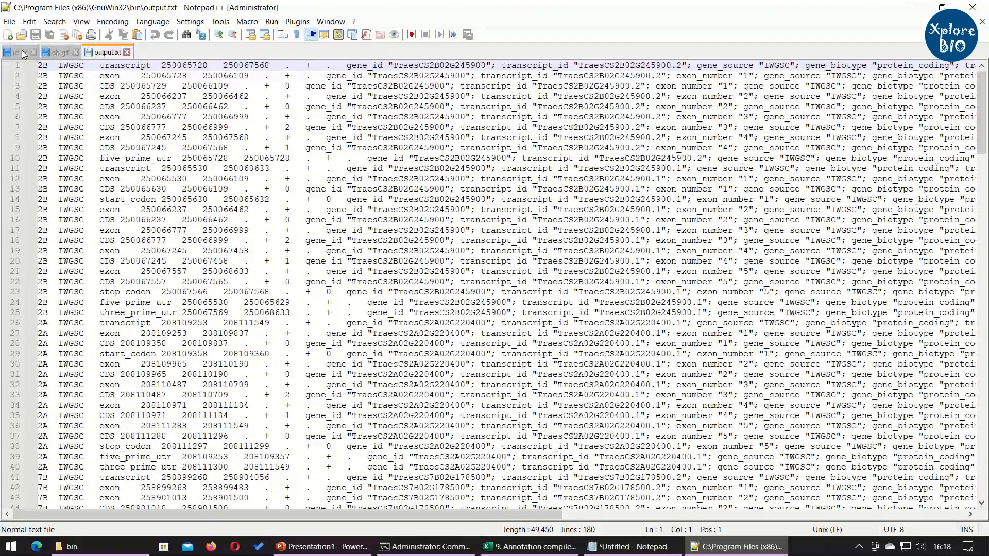
click(19, 51)
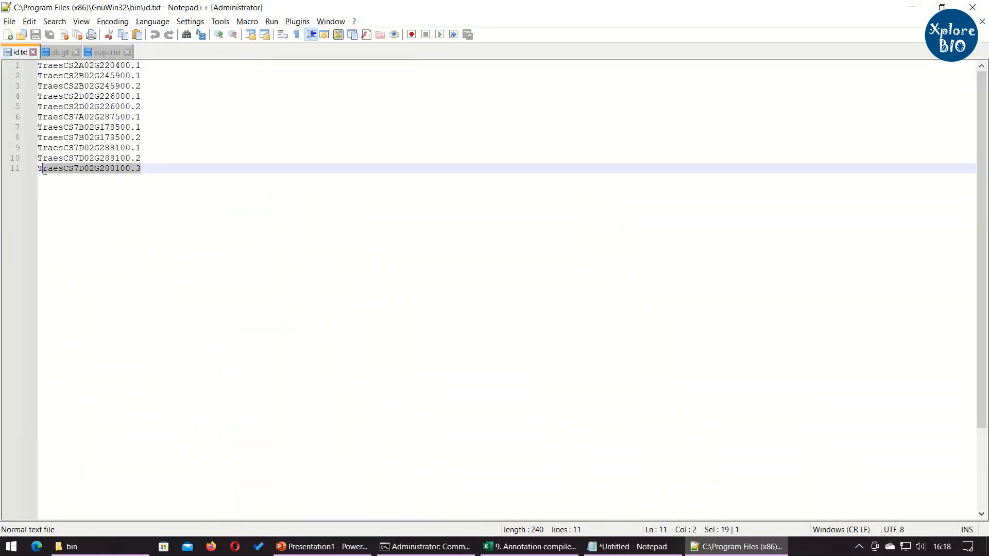
click(142, 168)
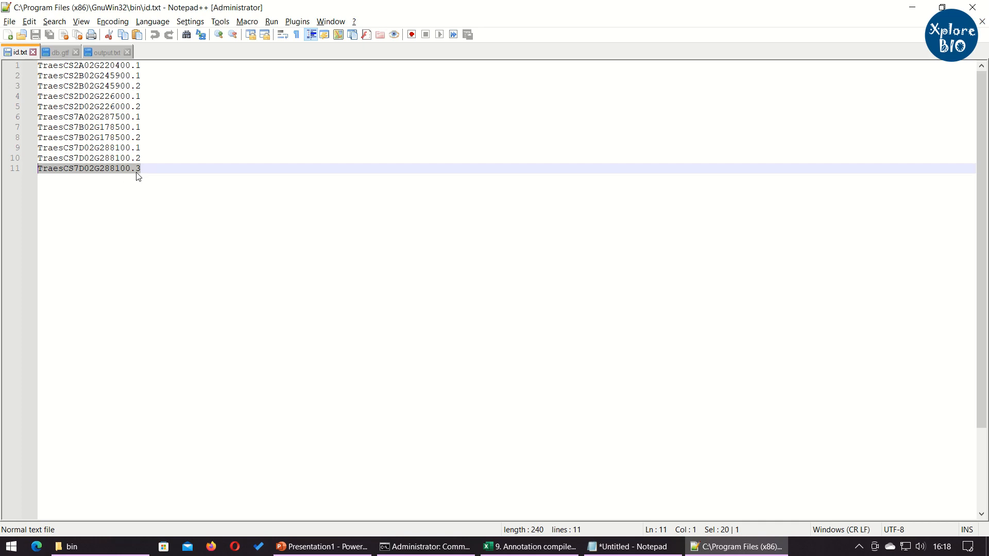
mouse_move(131, 196)
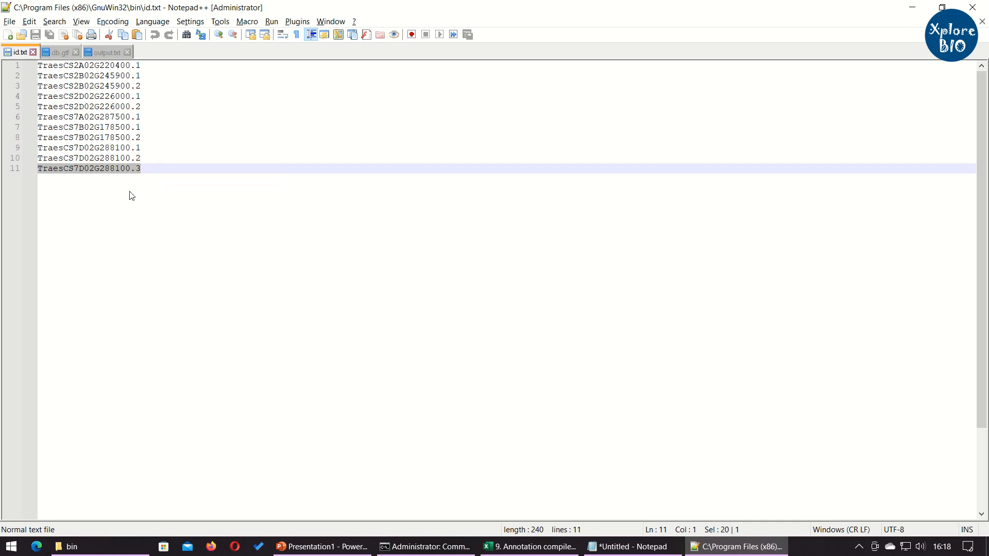
click(104, 51)
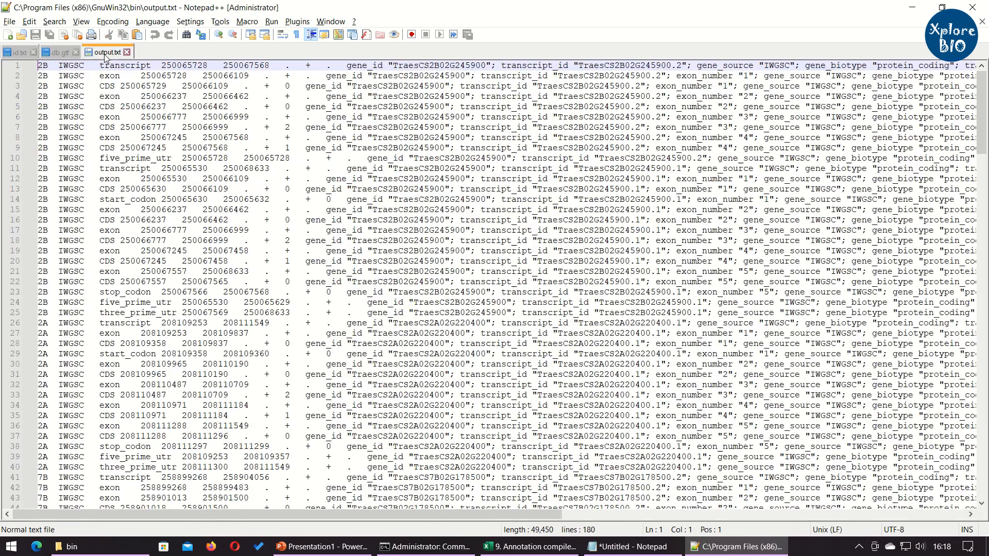
- Count occurrences of TraesCS7D02G288100.3 in Find (26 matches), then view the id.txt tab
key(ctrl+f)
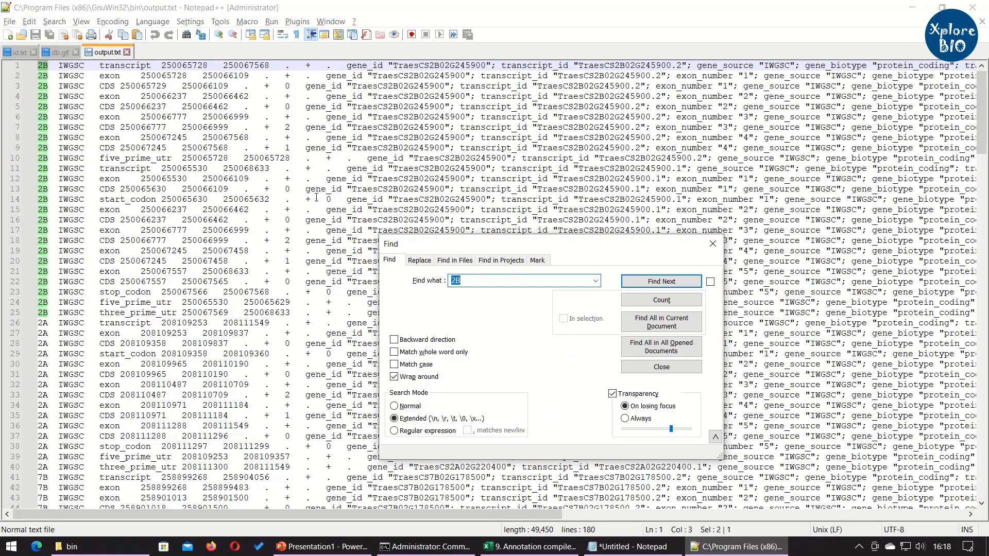
text(TraesCS7D02G288100.3)
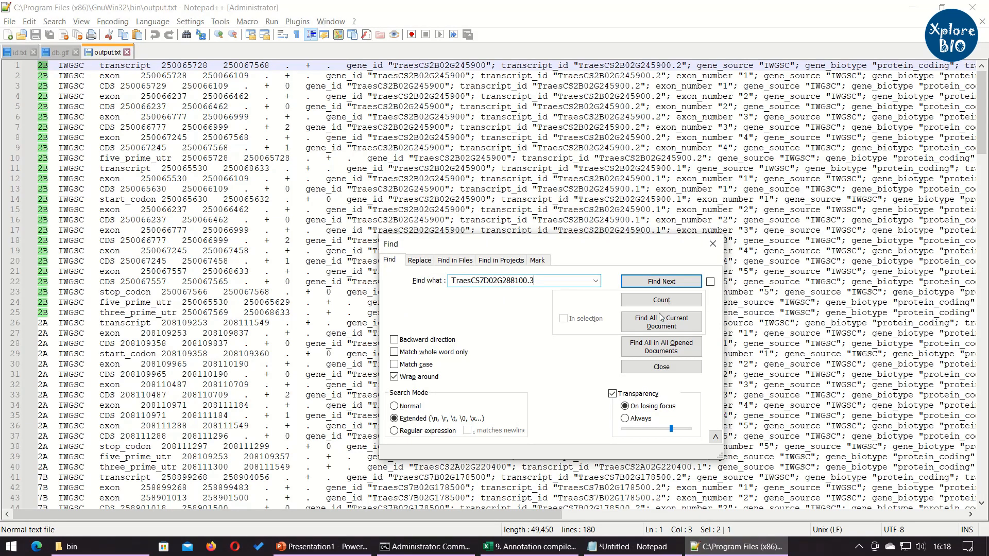
click(660, 300)
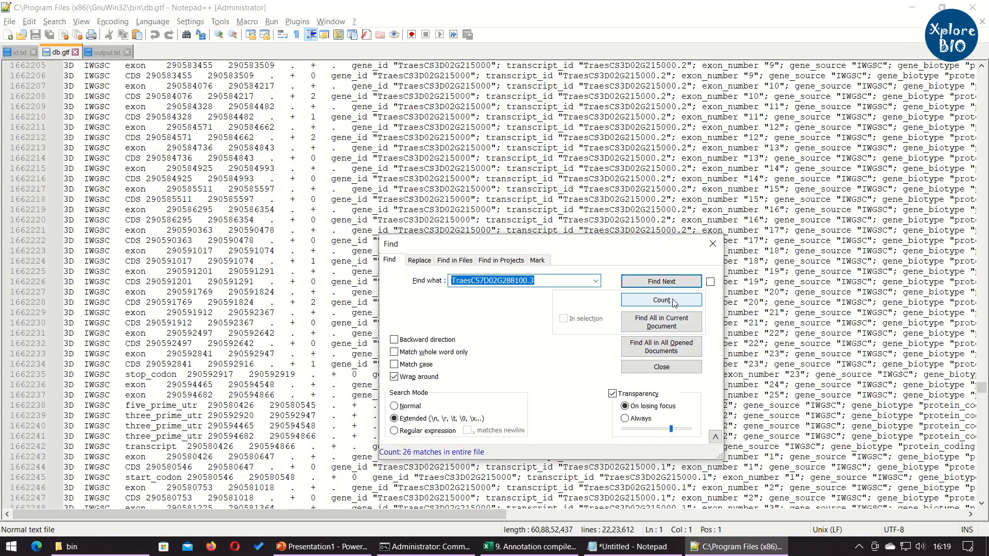
click(523, 281)
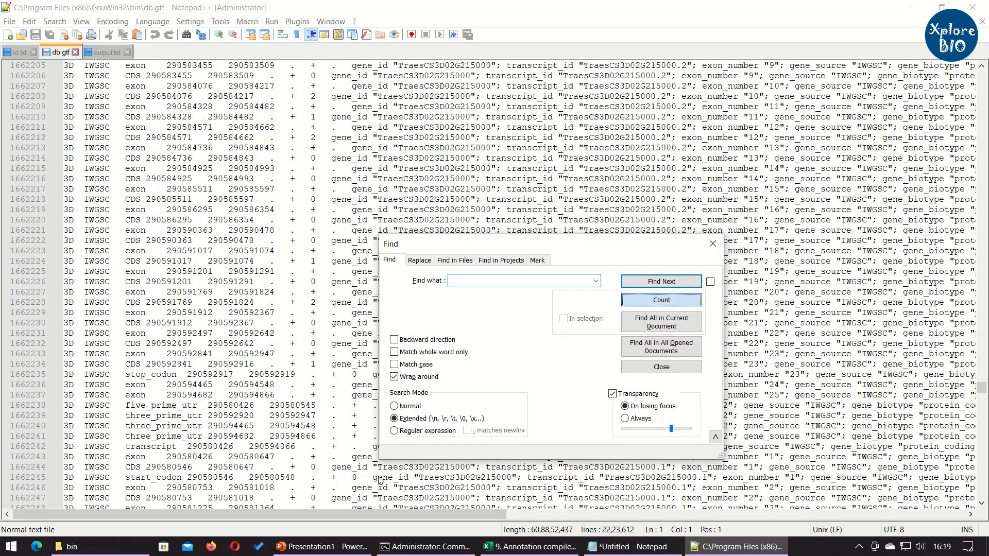
mouse_move(409, 459)
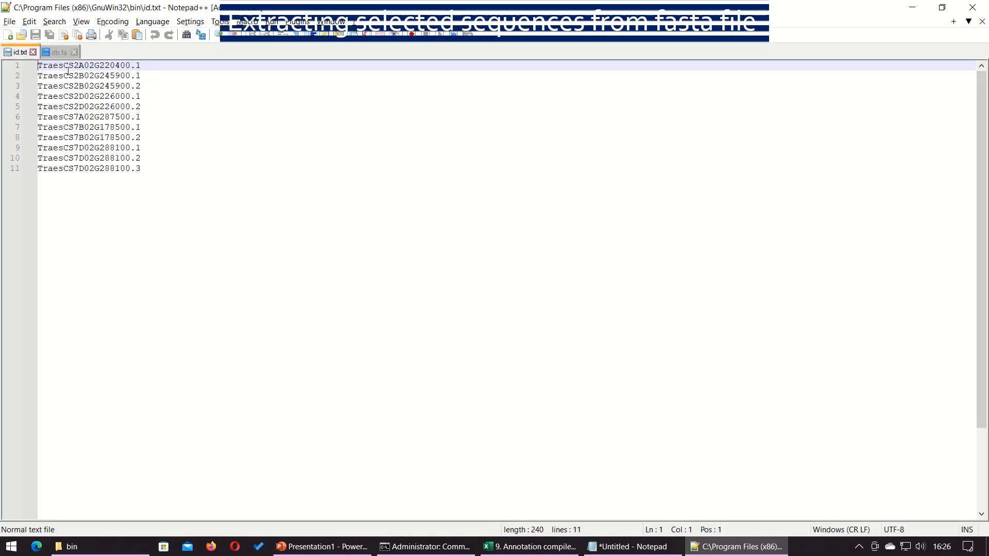
- Inspect the db.fa protein sequences, then switch back to Command Prompt
click(57, 52)
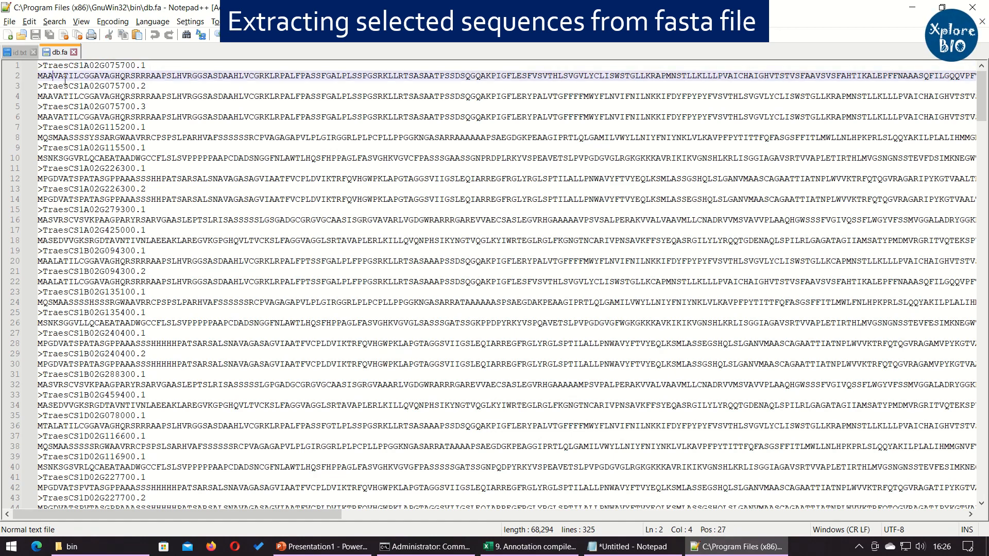
click(424, 546)
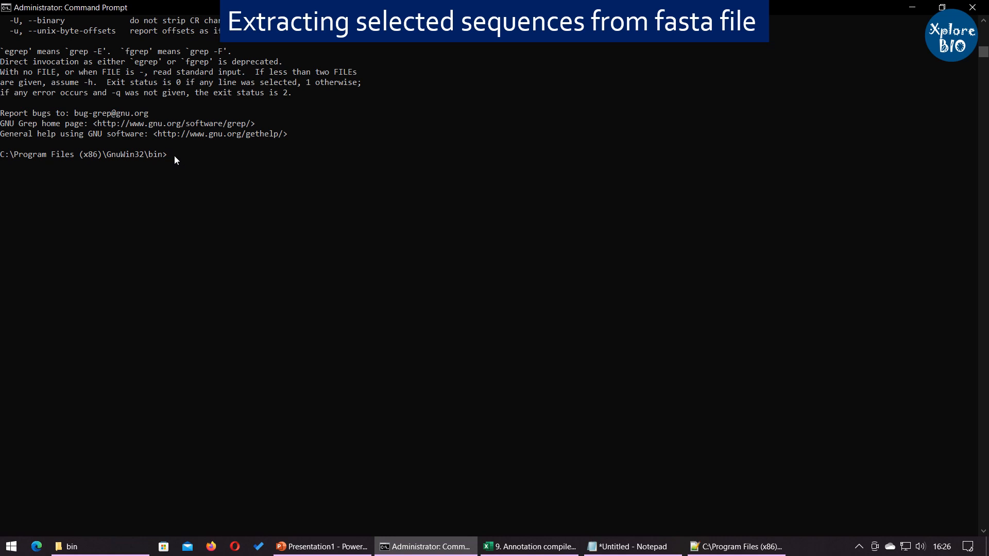
- Run grep -A 1 -f id.txt db.fa > output.txt to capture IDs with sequences
text(grep -A 1 -f id.txt db.fa > output.txt)
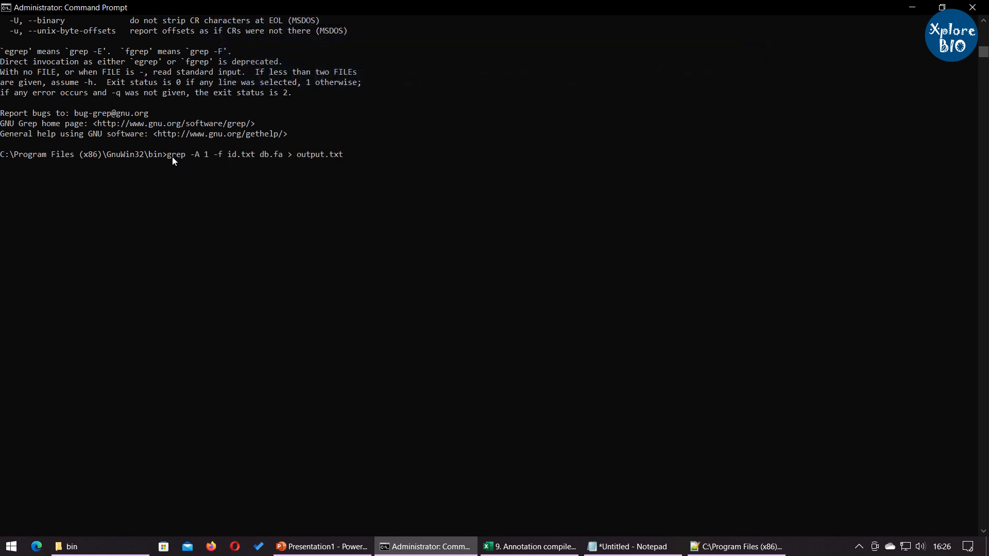
drag(188, 154, 208, 154)
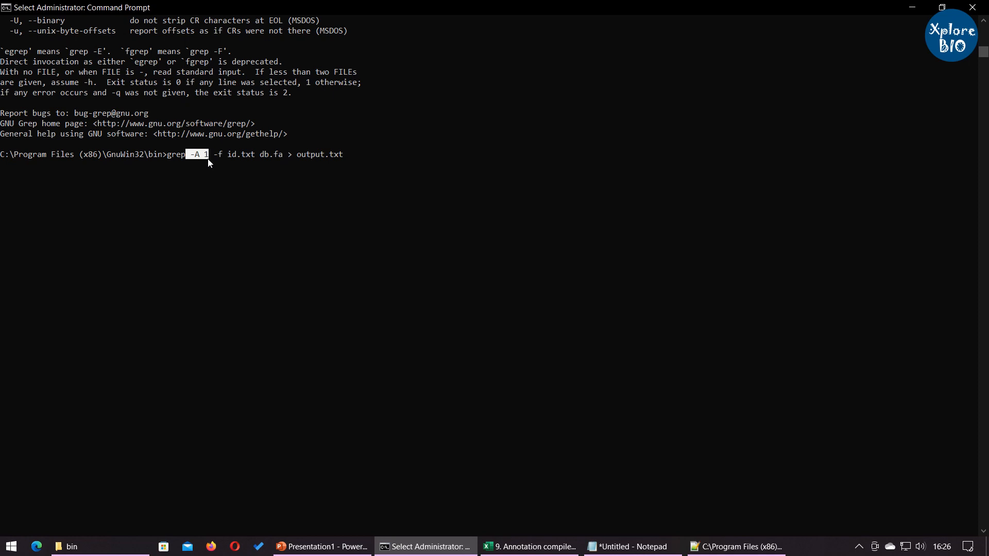
mouse_move(235, 211)
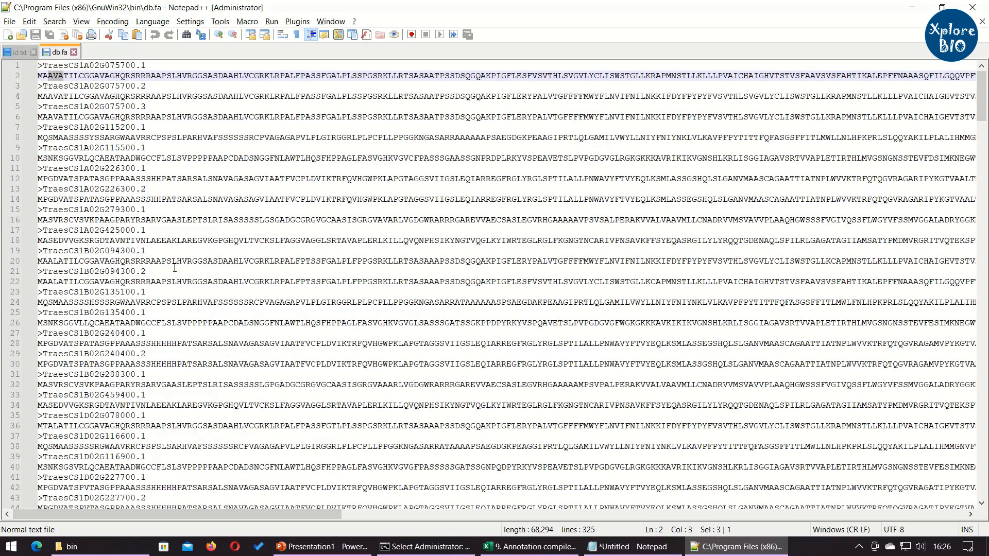
click(425, 546)
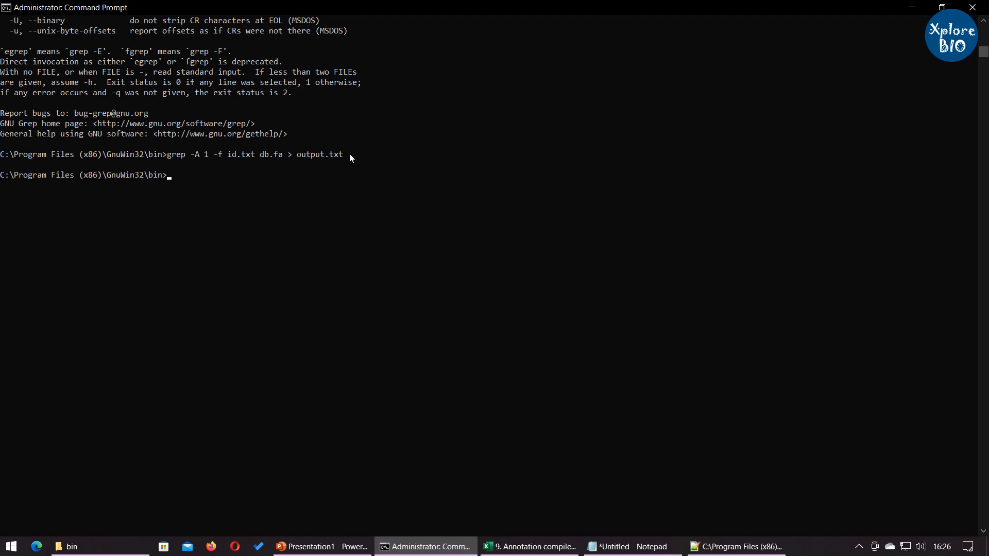
- Open the regenerated output.txt from the bin folder in Notepad++
click(98, 546)
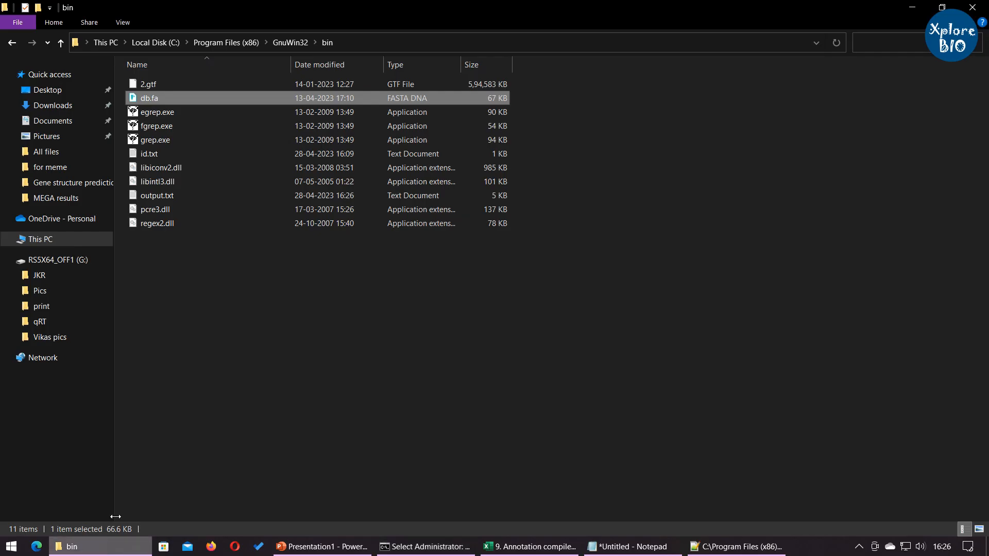
click(157, 195)
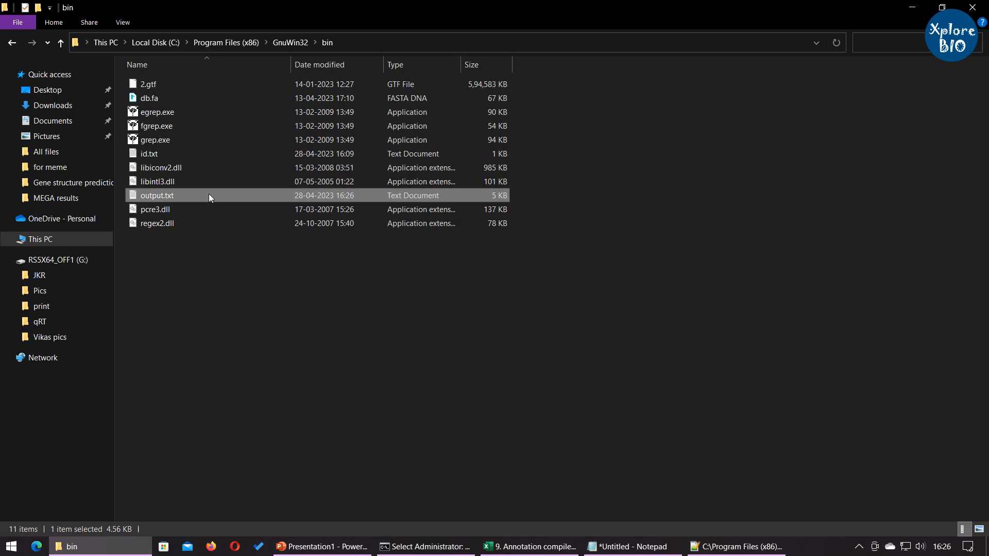
double_click(157, 195)
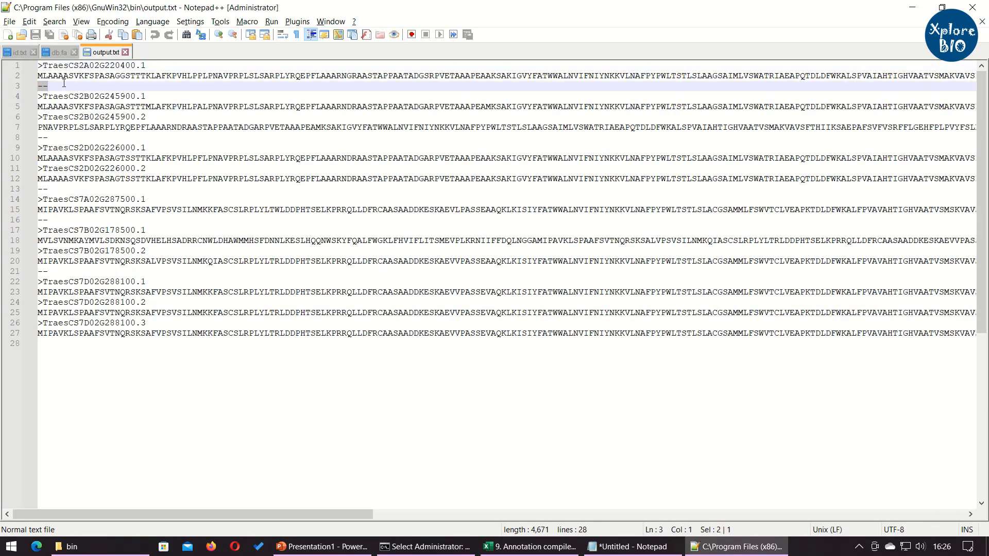
- Replace all five '--' separator lines in output.txt with nothing, then remove the empty lines
key(ctrl+h)
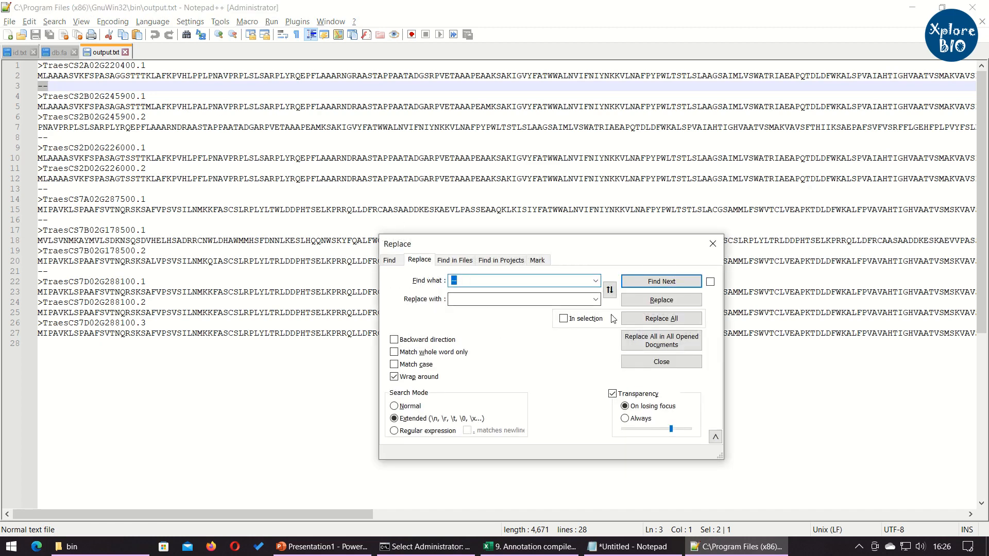
click(661, 318)
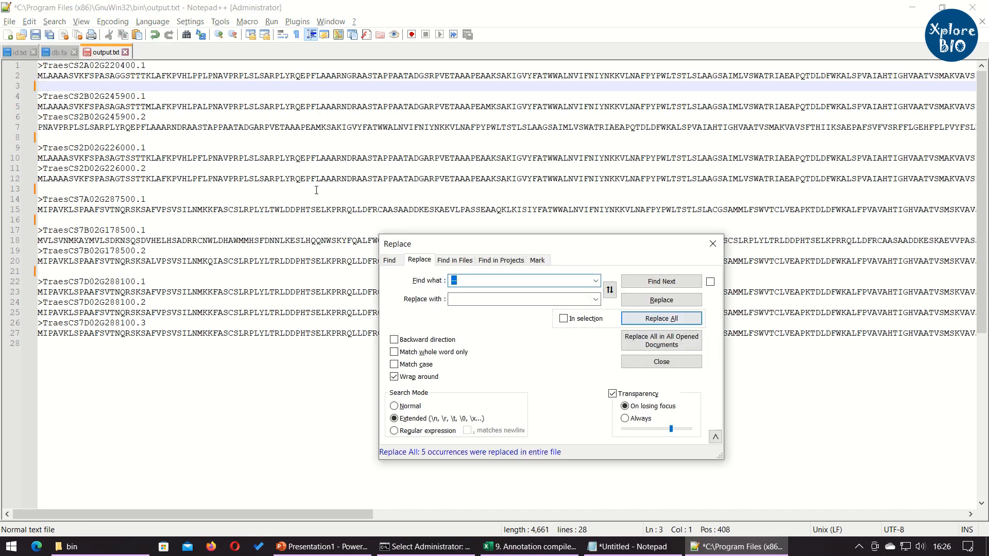
click(660, 362)
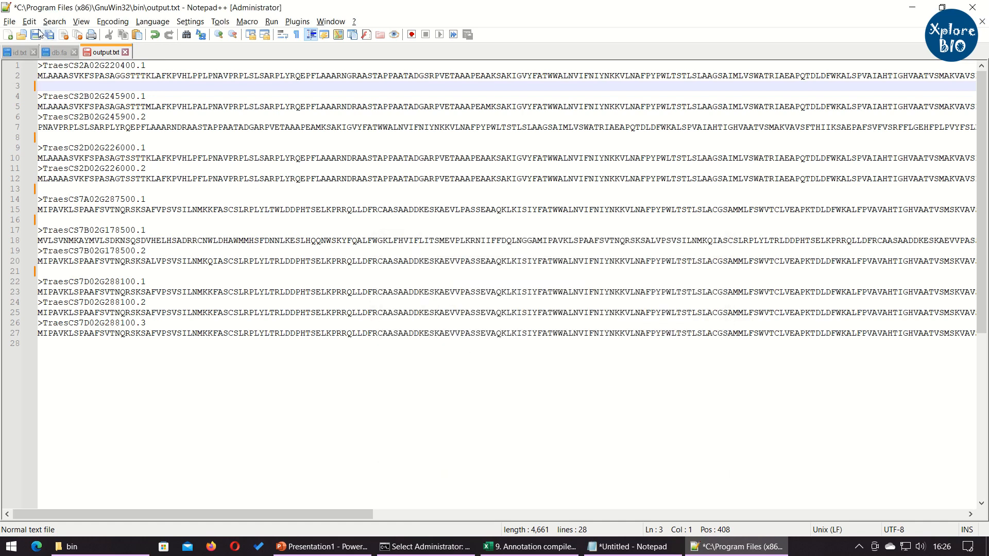
click(29, 21)
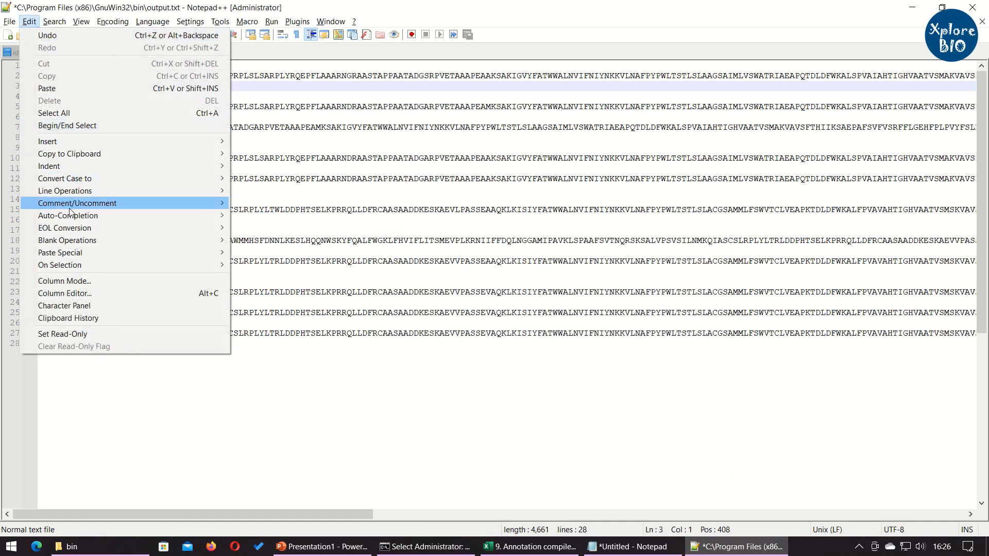
mouse_move(64, 191)
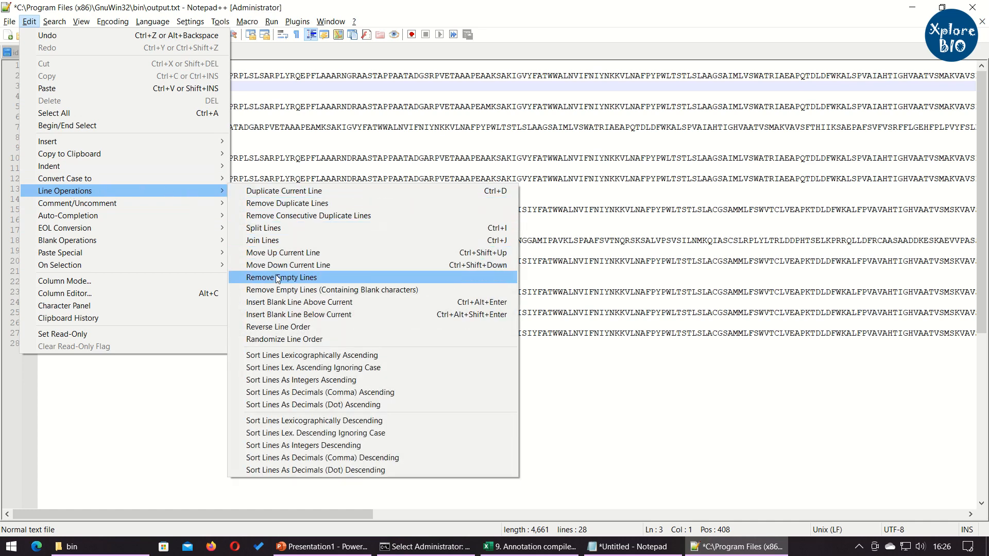
click(282, 278)
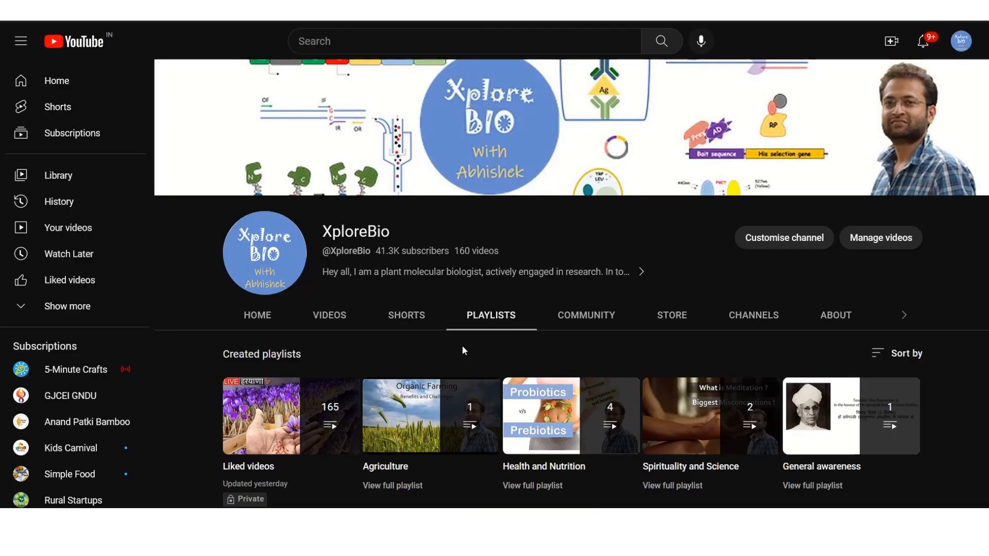
scroll(down, 3)
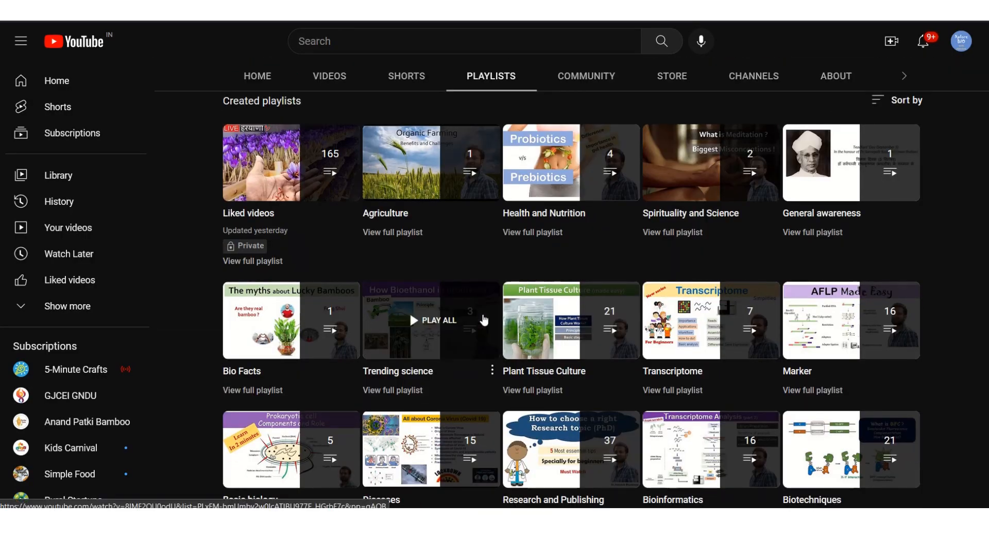
scroll(down, 3)
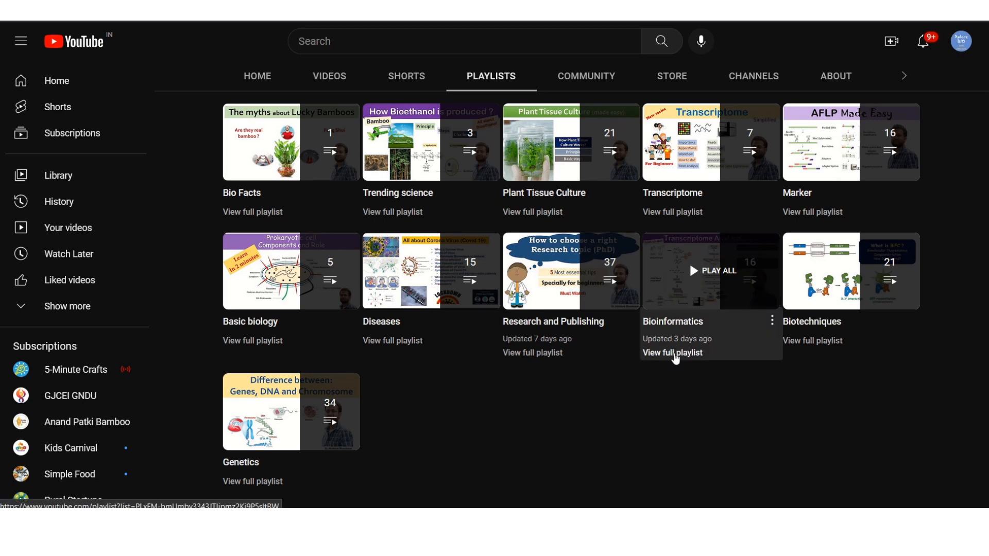
click(673, 352)
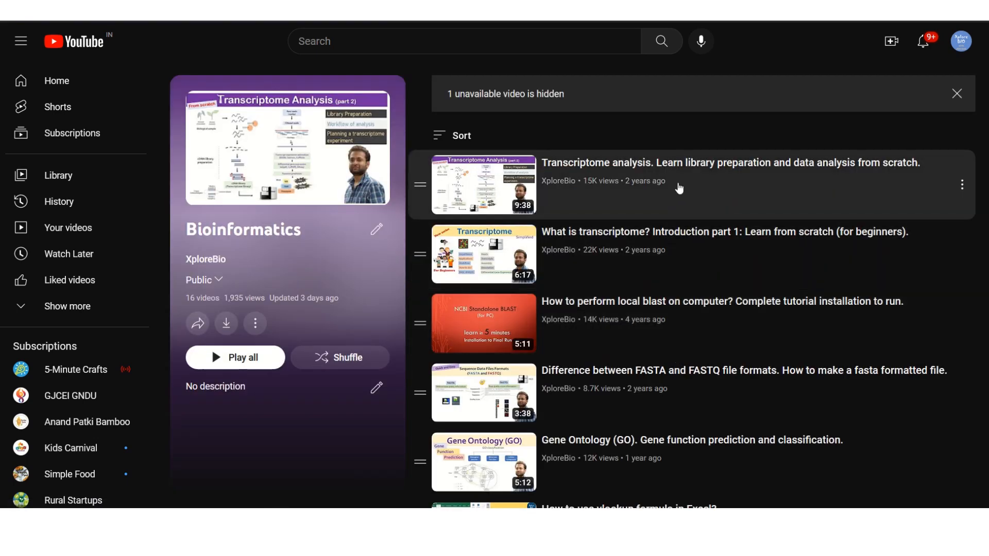
scroll(down, 3)
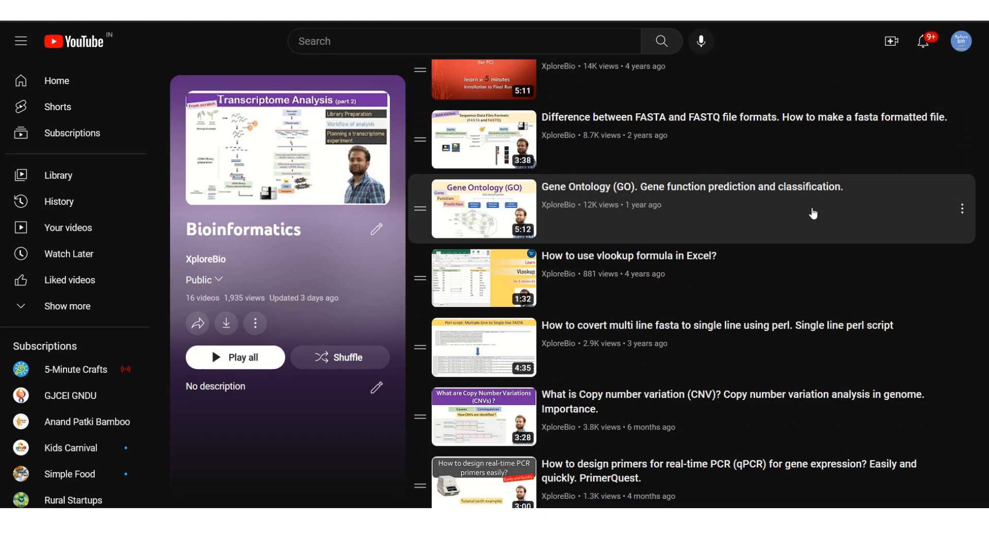
scroll(down, 3)
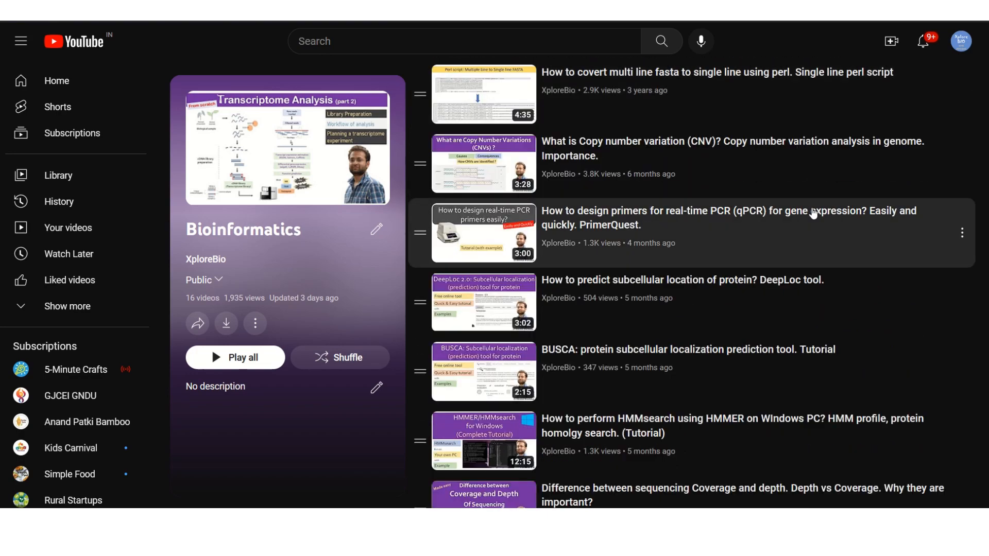
scroll(down, 3)
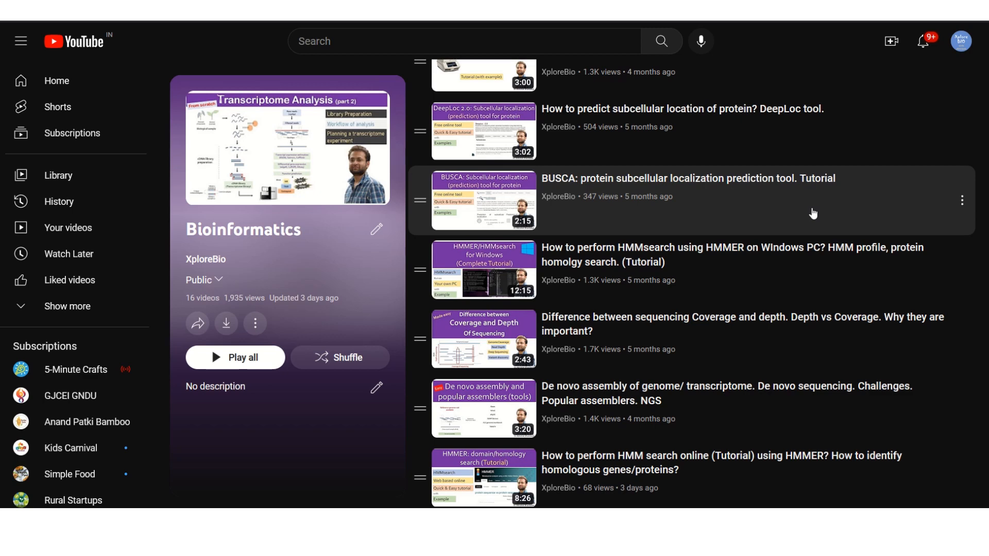
click(491, 76)
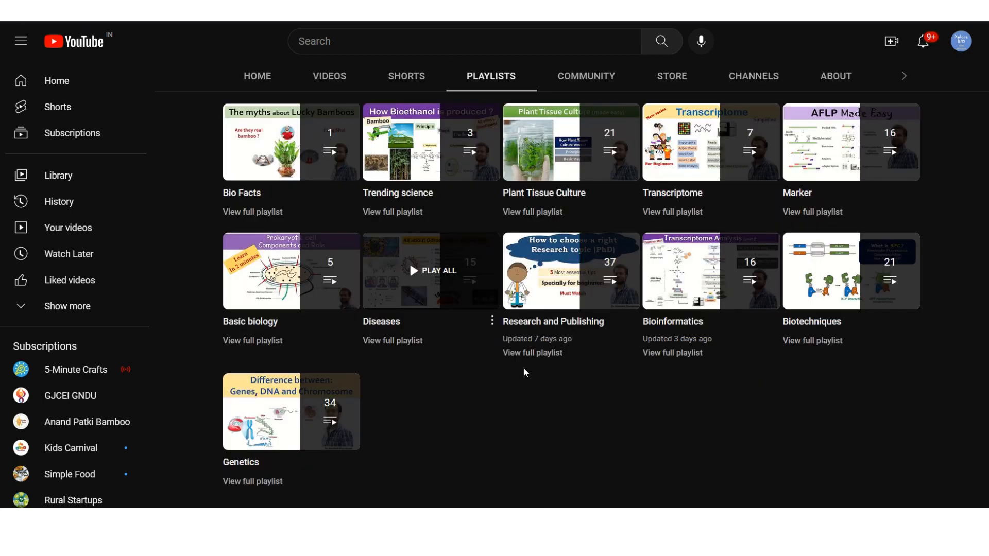